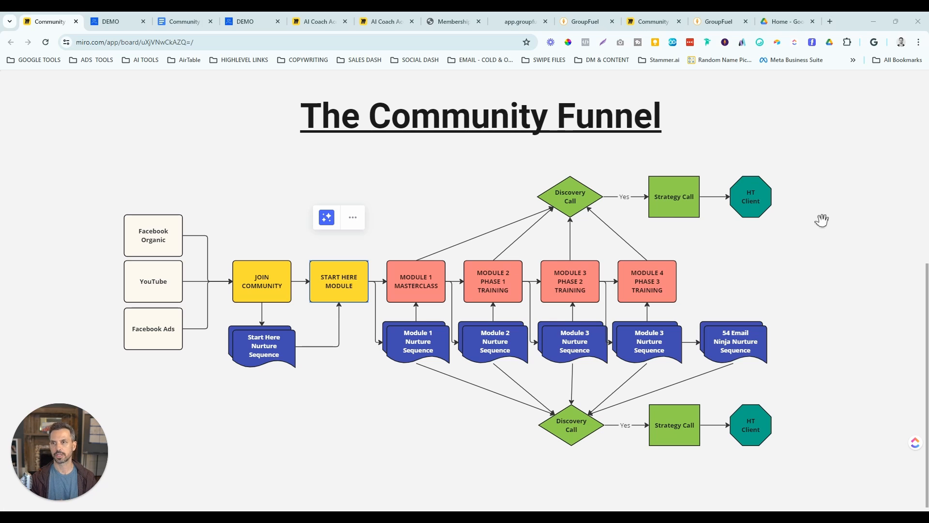
mouse_move(130, 163)
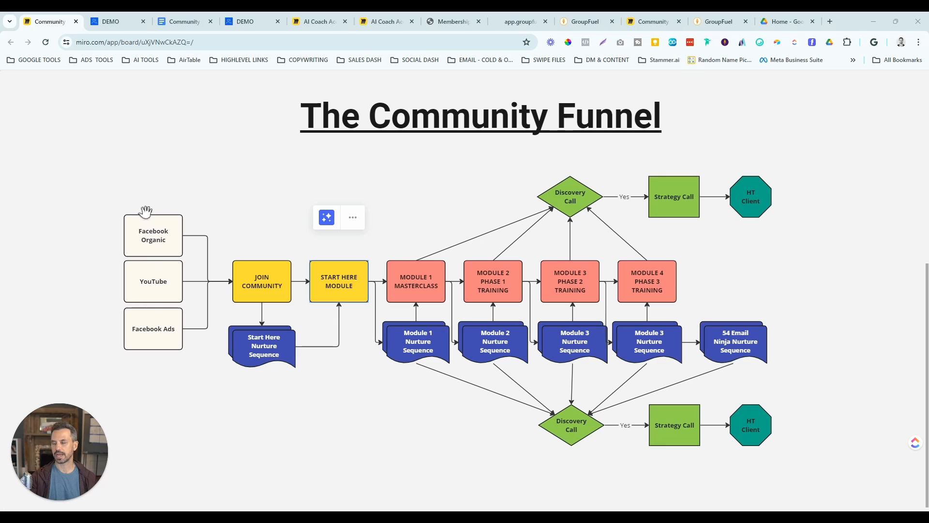
mouse_move(176, 280)
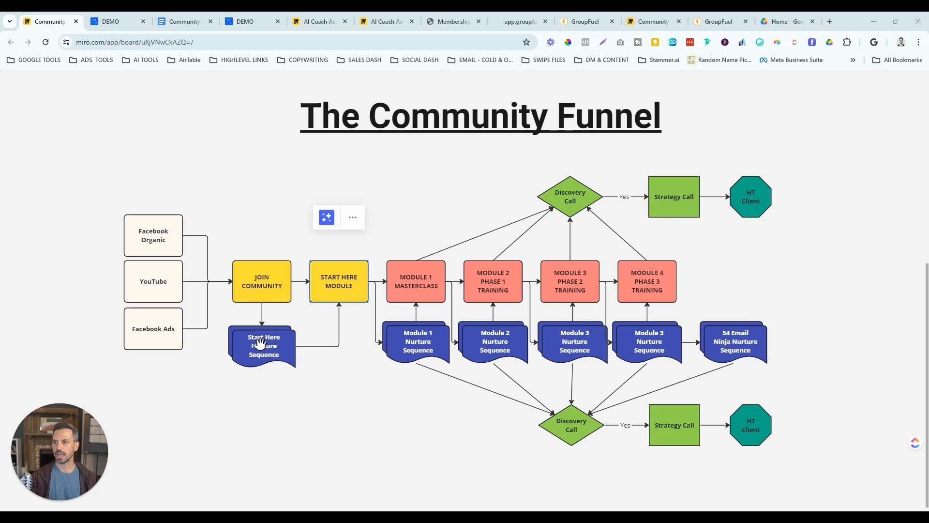
mouse_move(338, 286)
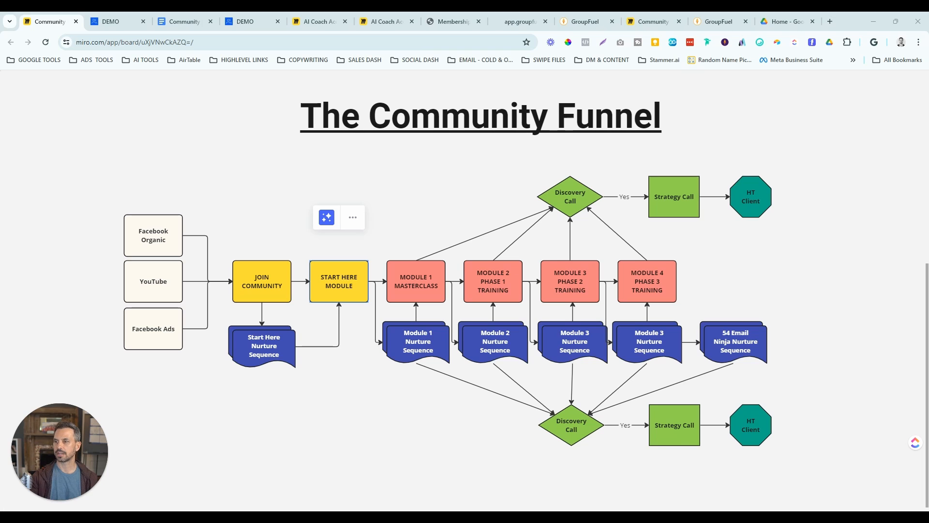
mouse_move(362, 264)
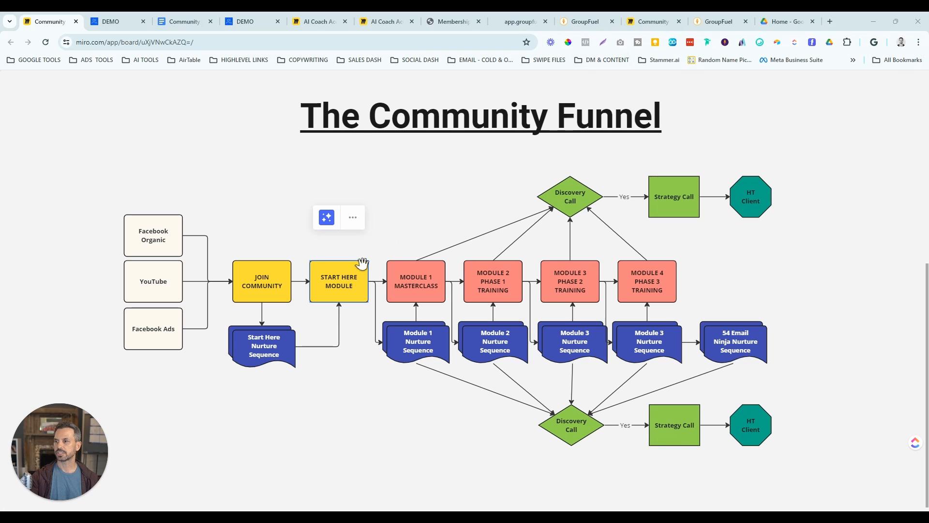
mouse_move(358, 280)
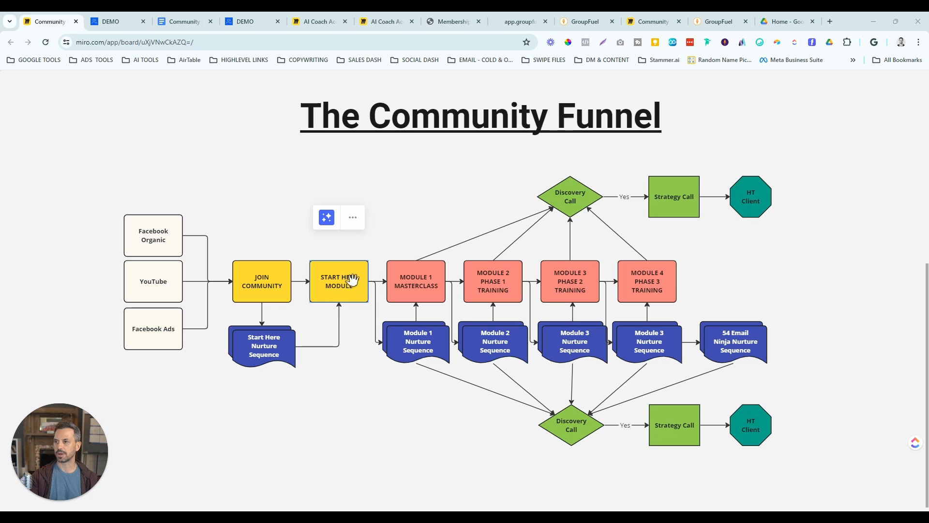
mouse_move(418, 288)
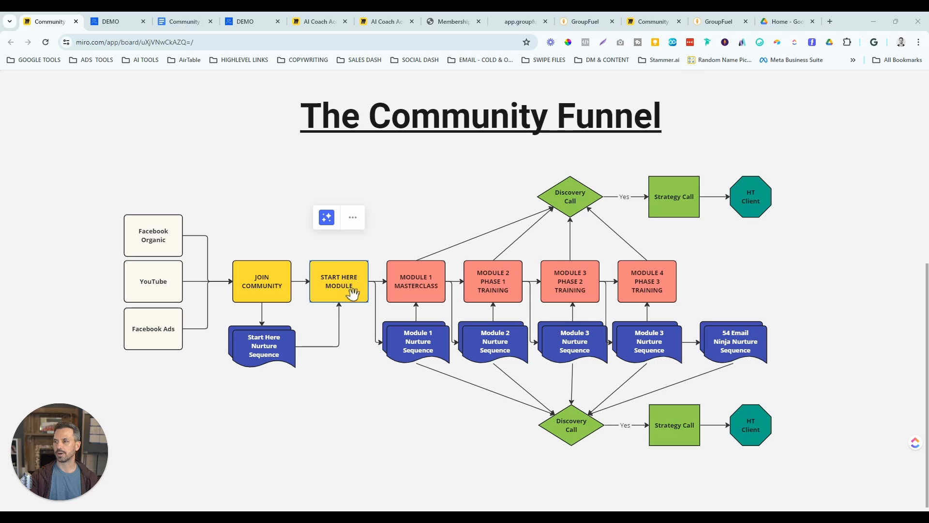
mouse_move(415, 282)
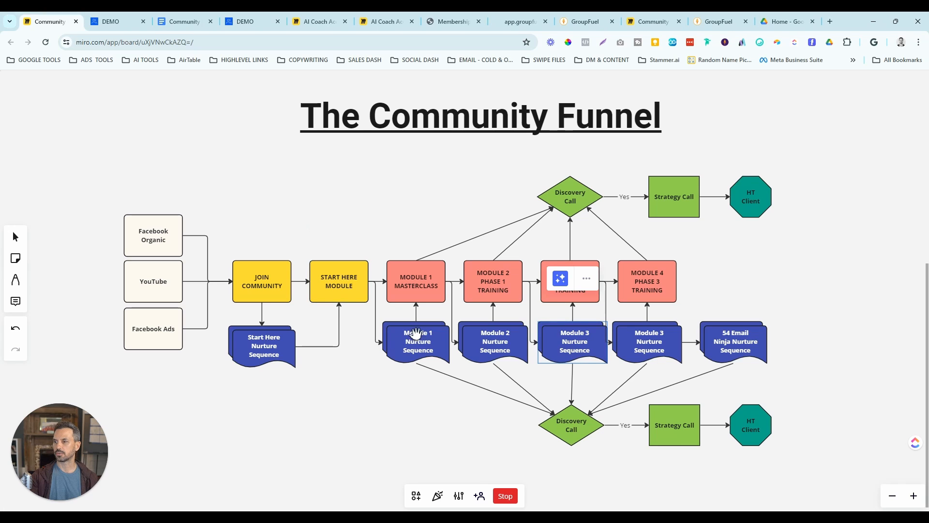
mouse_move(412, 345)
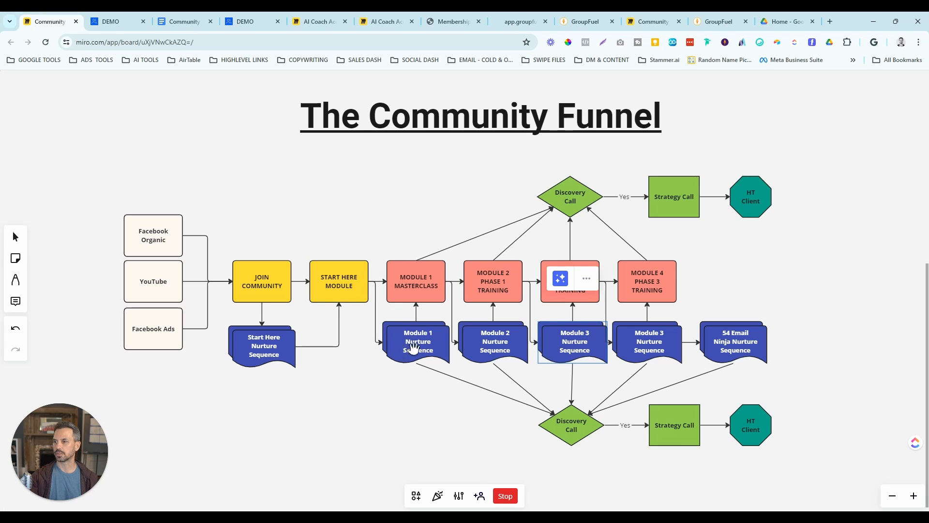
mouse_move(394, 349)
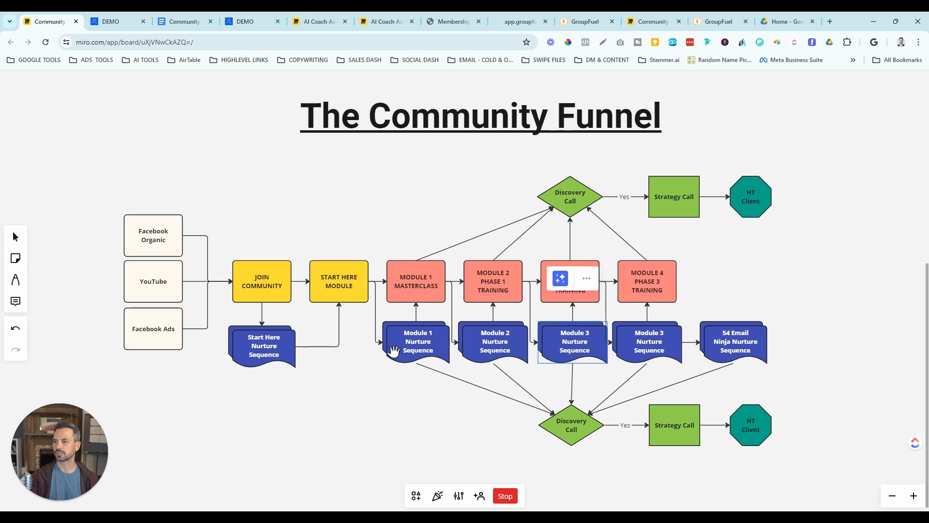
mouse_move(424, 272)
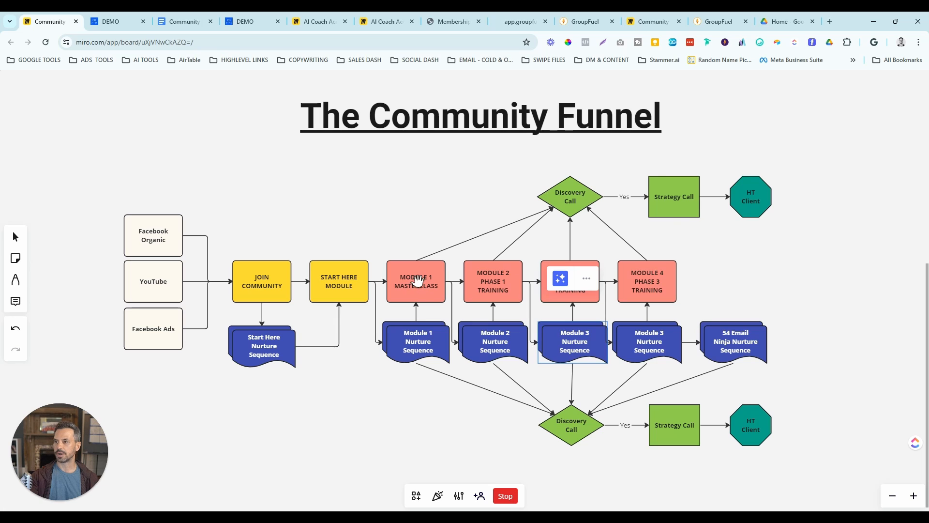
mouse_move(425, 297)
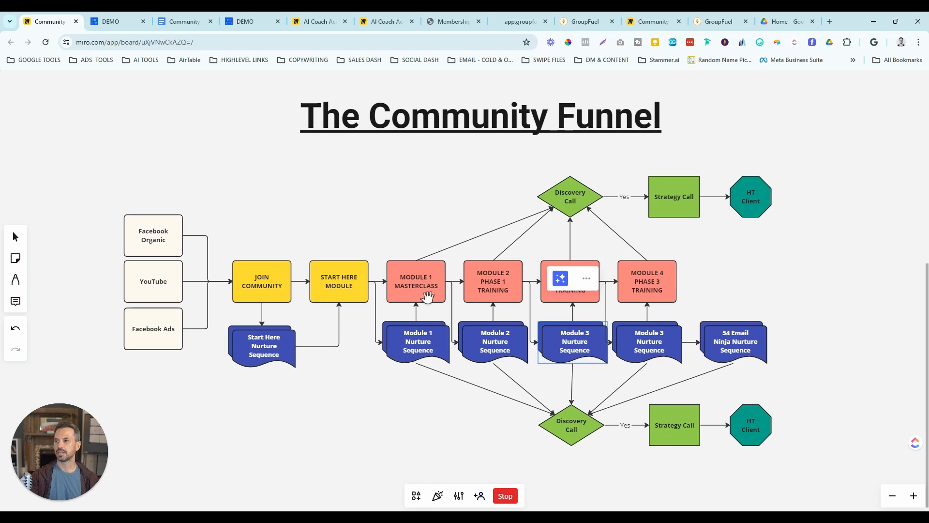
mouse_move(478, 290)
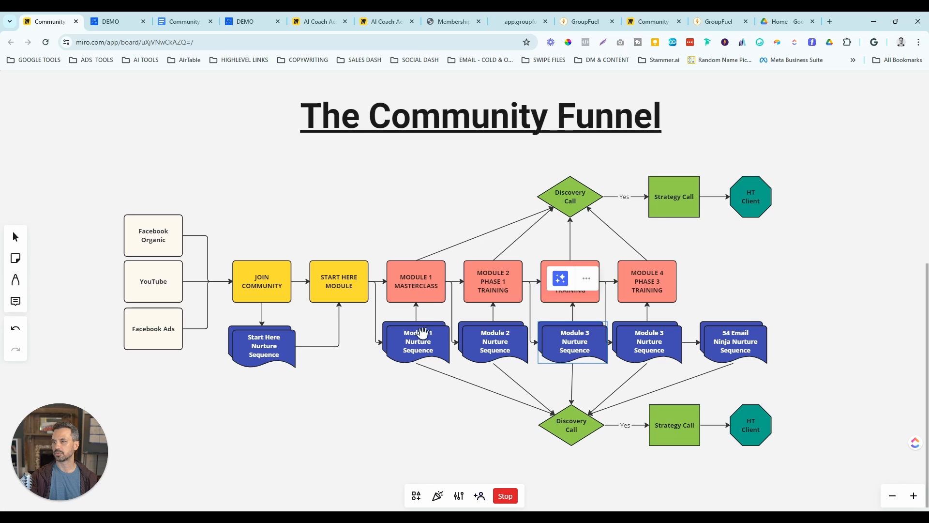
mouse_move(491, 350)
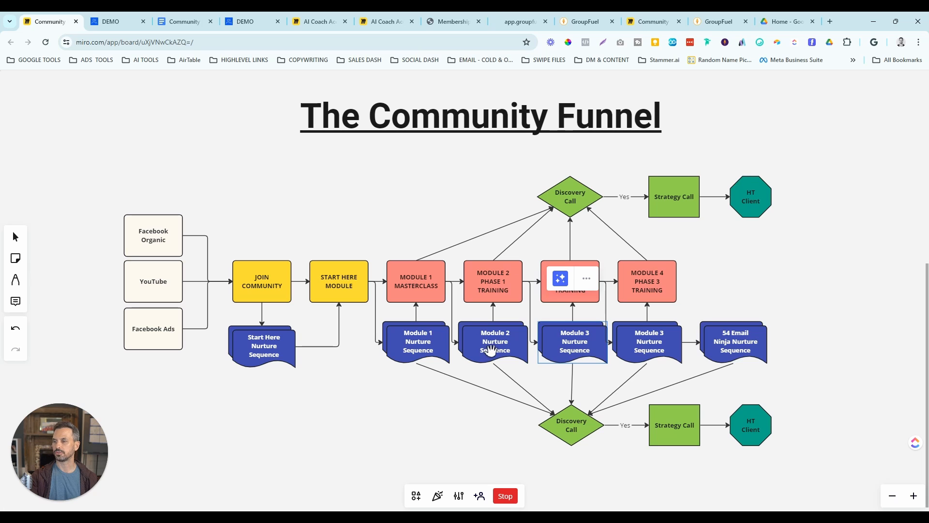
mouse_move(492, 272)
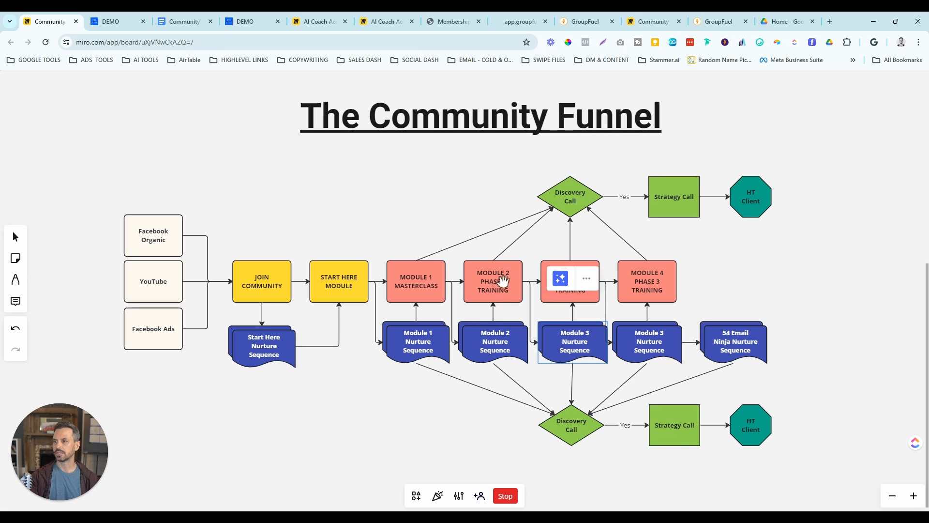
mouse_move(617, 285)
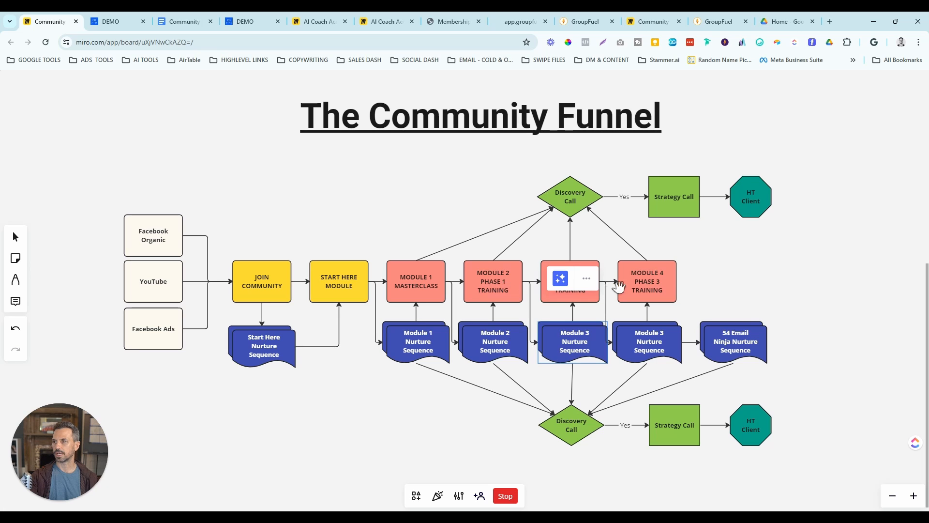
mouse_move(652, 288)
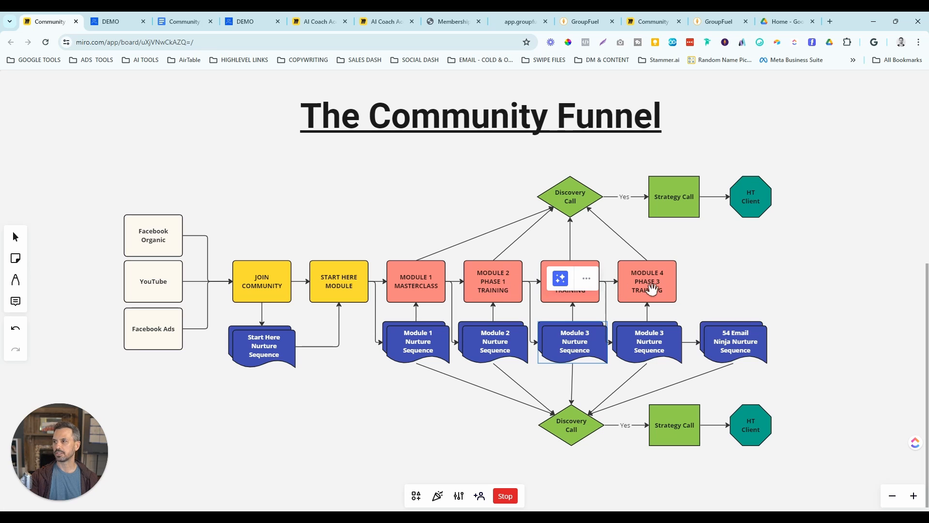
mouse_move(557, 248)
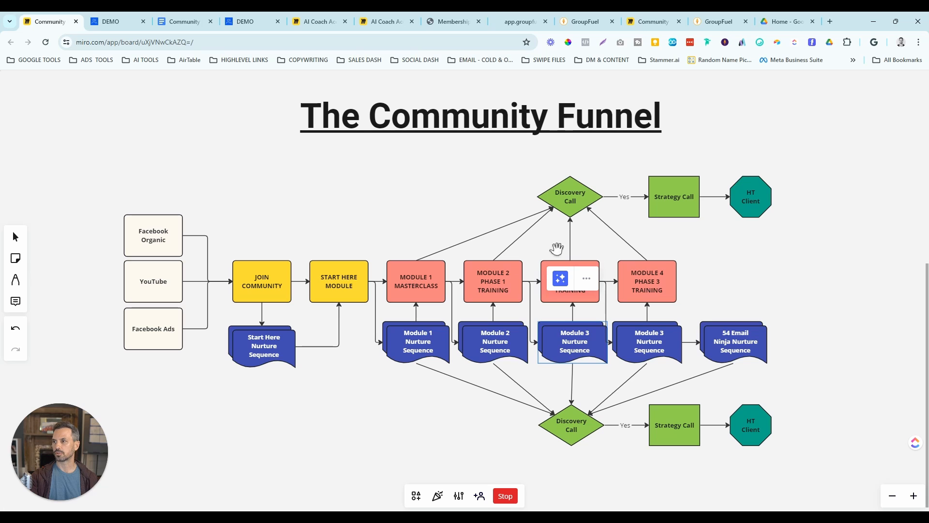
mouse_move(479, 242)
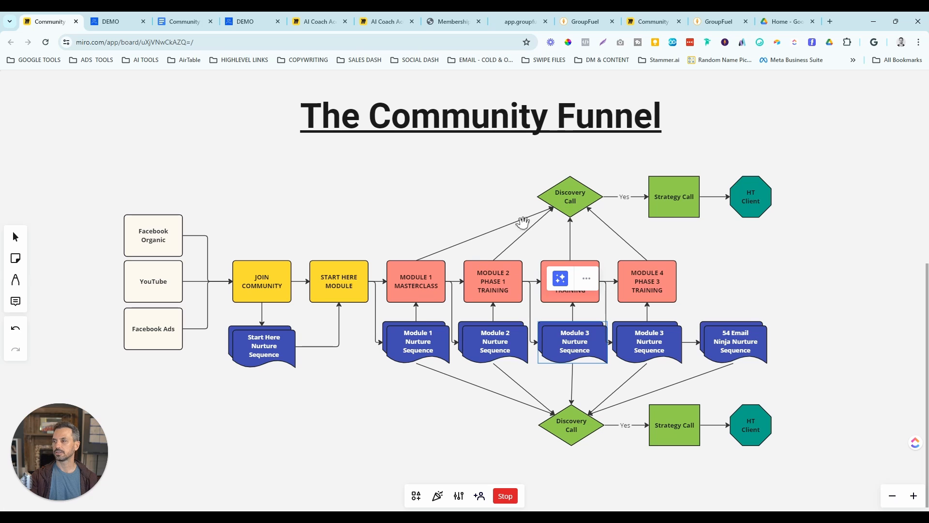
mouse_move(560, 210)
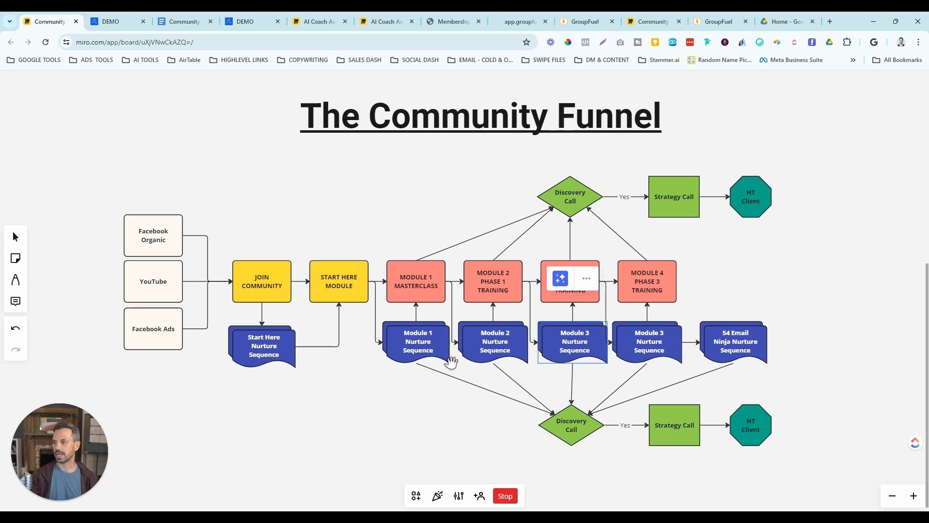
mouse_move(572, 418)
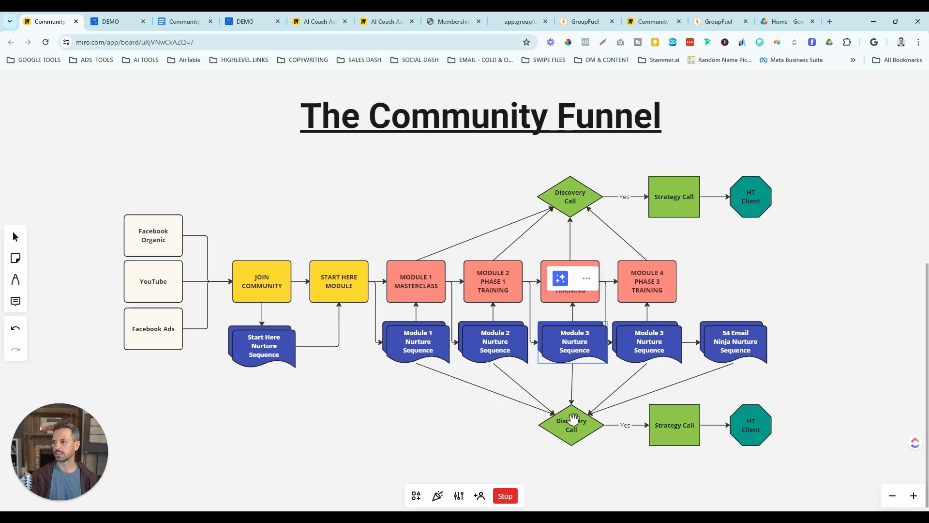
mouse_move(467, 356)
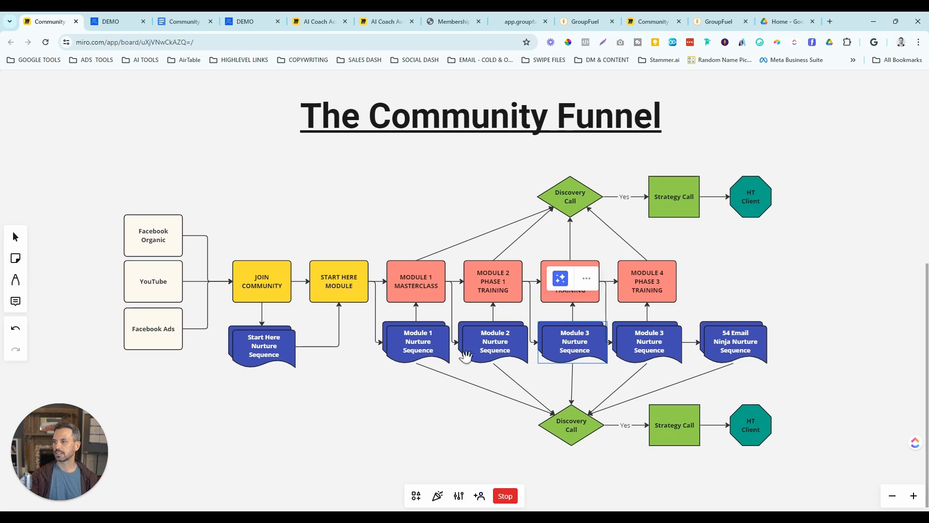
mouse_move(407, 294)
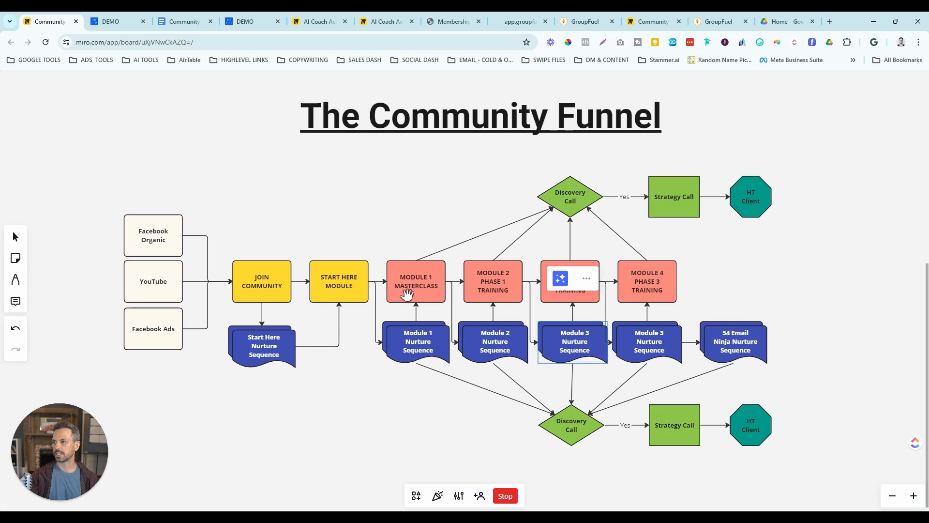
mouse_move(533, 256)
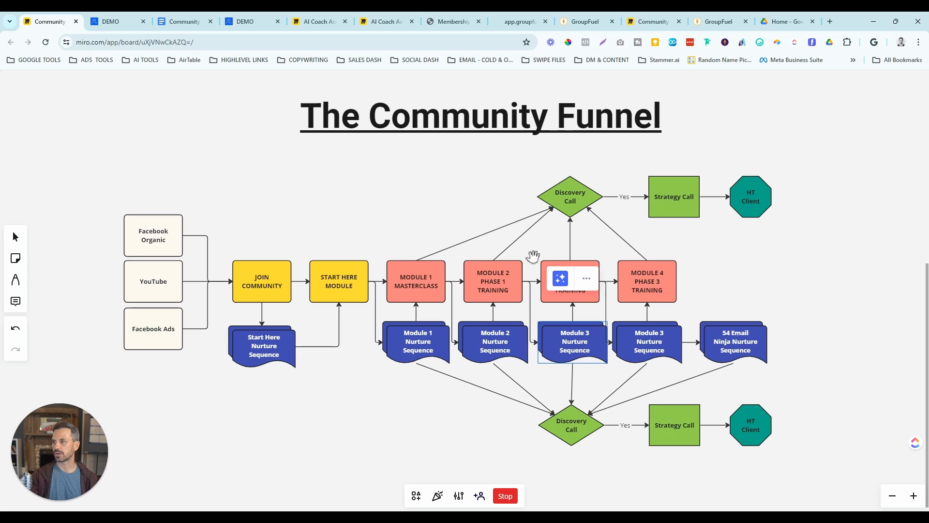
mouse_move(511, 192)
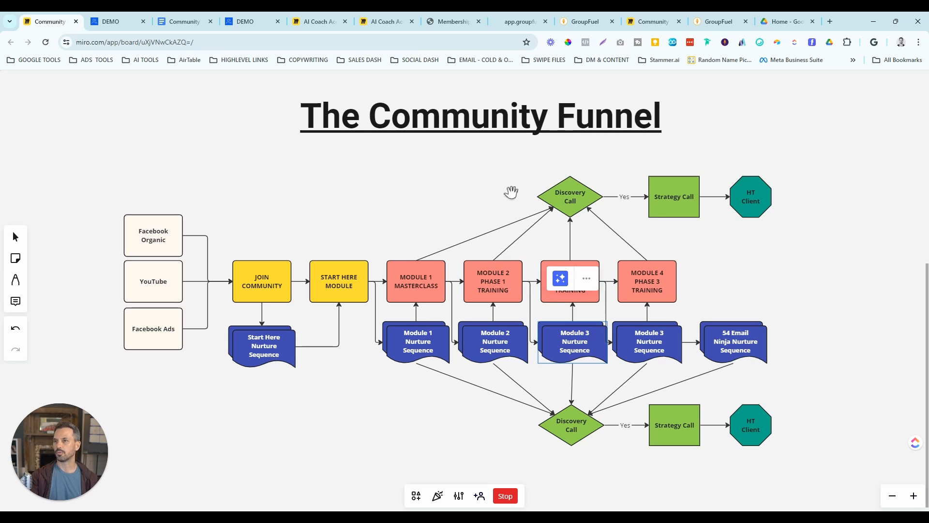
mouse_move(497, 207)
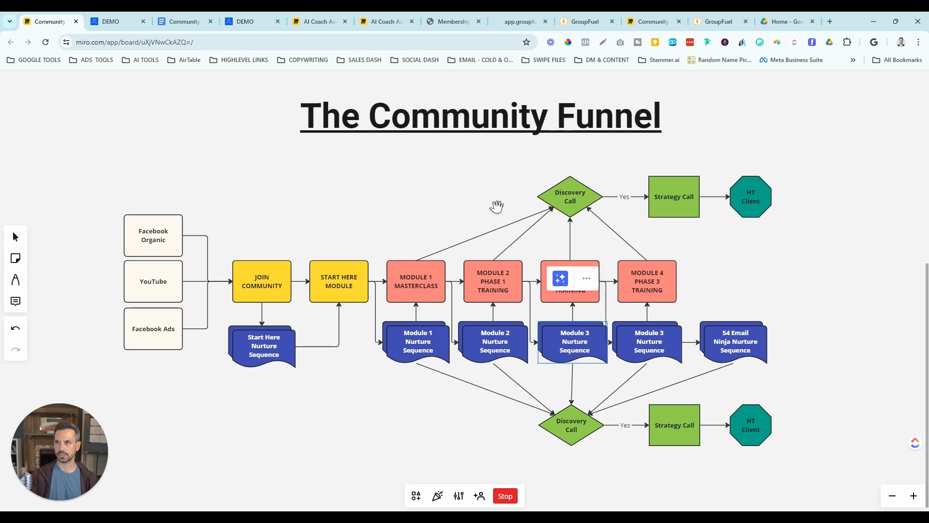
- Switch to the DEMO community page in GoHighLevel and scroll through it
click(113, 22)
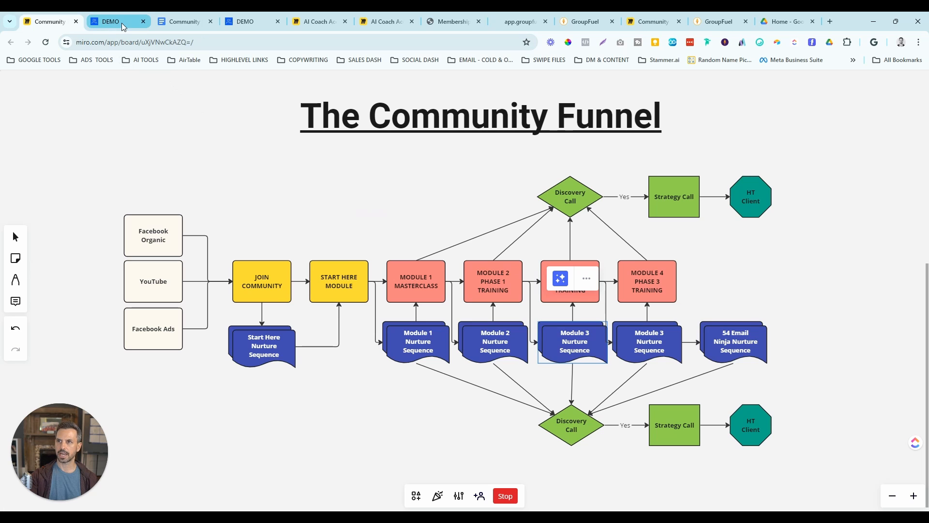
click(110, 21)
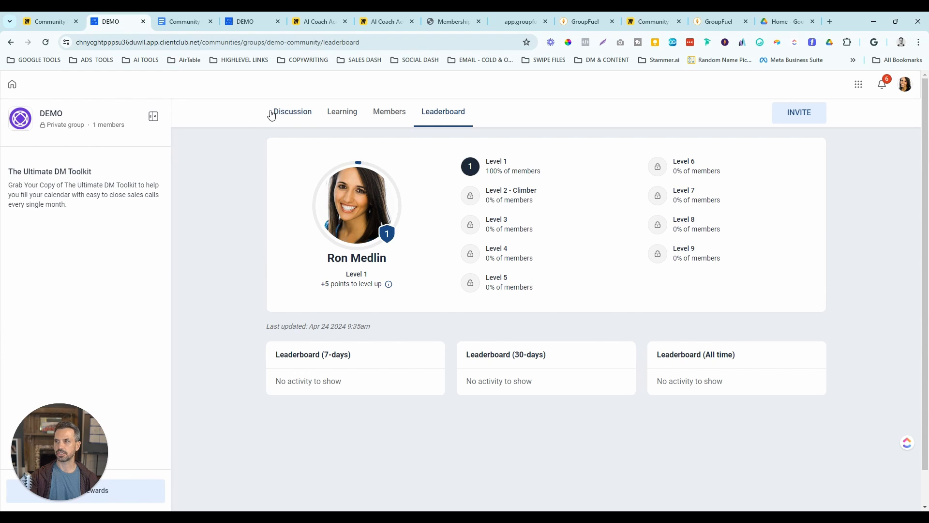
click(292, 111)
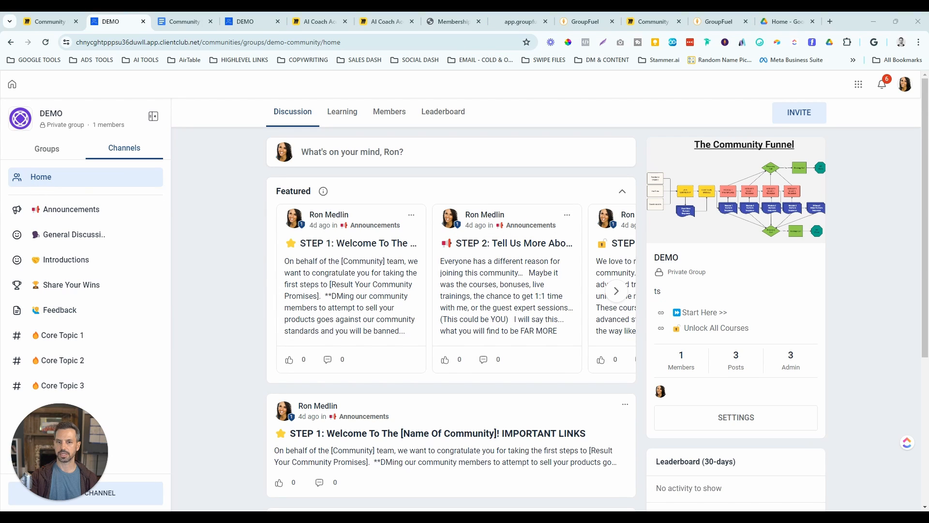
mouse_move(293, 116)
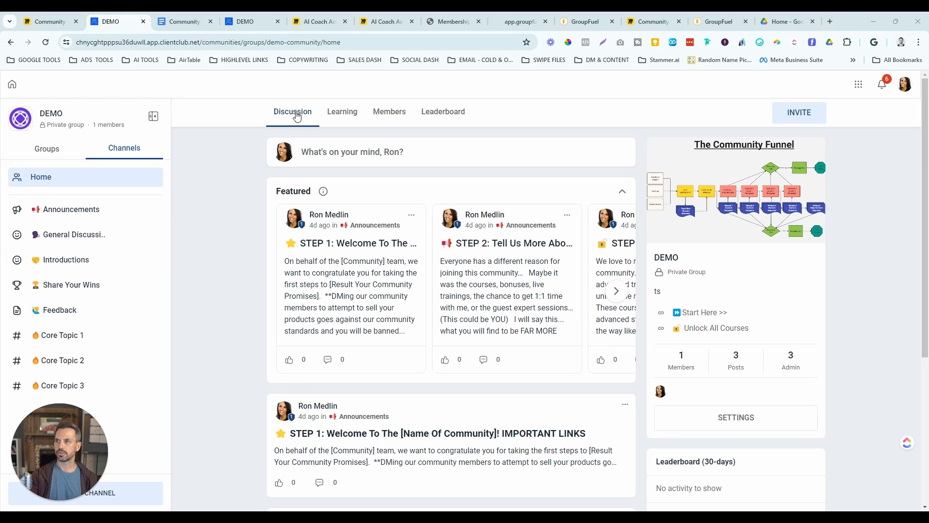
mouse_move(271, 216)
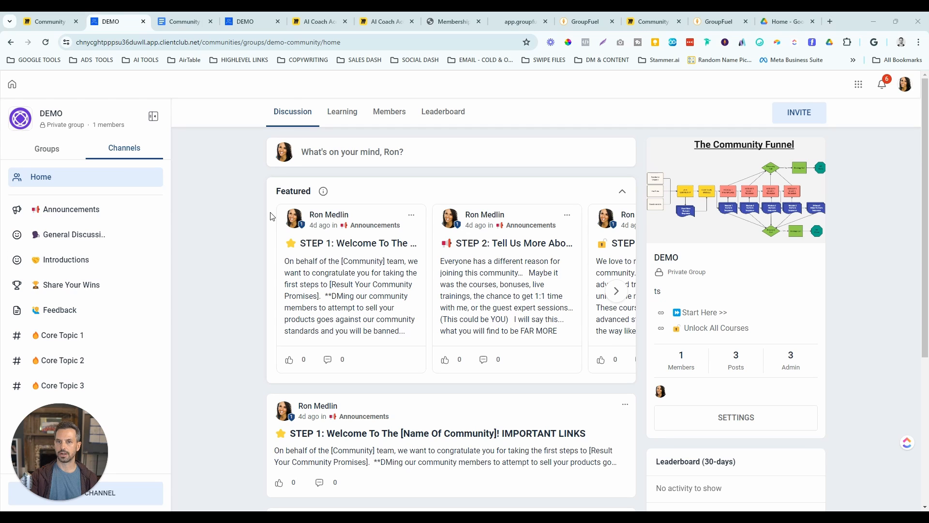
scroll(down, 3)
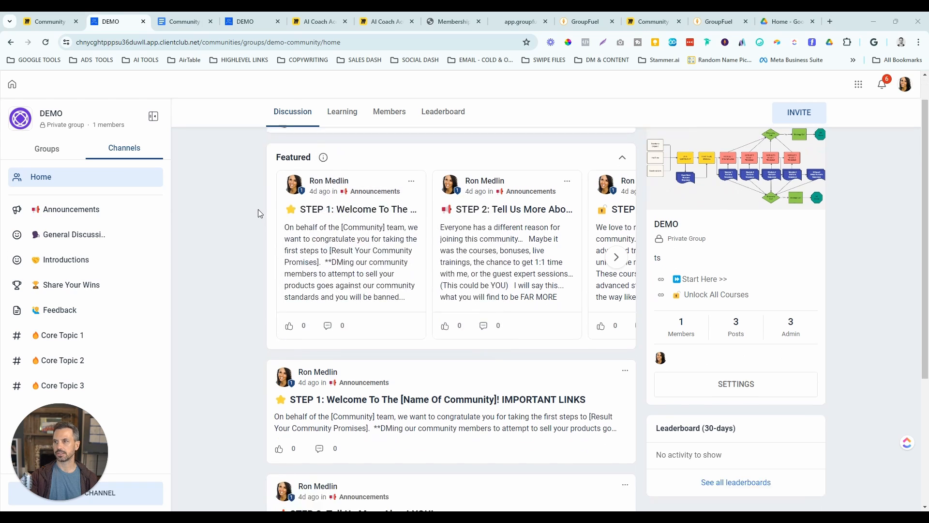
scroll(down, 3)
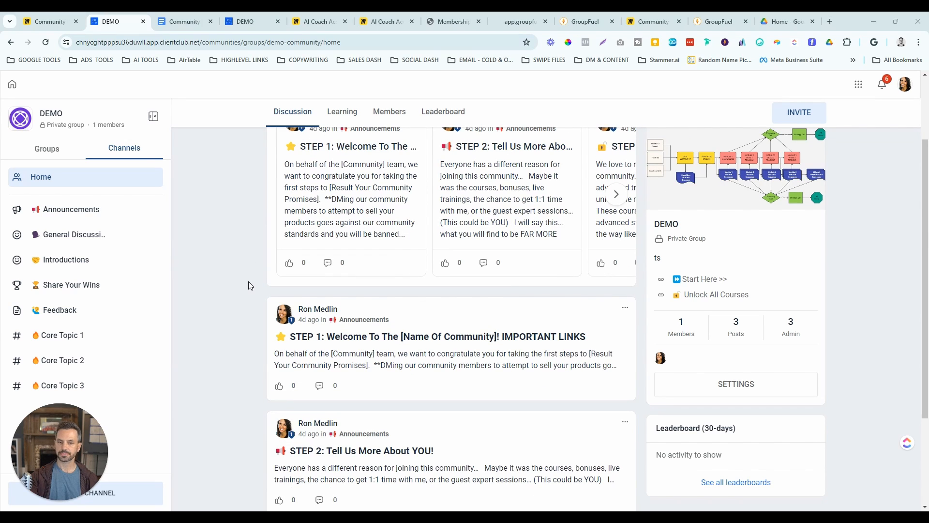
mouse_move(111, 206)
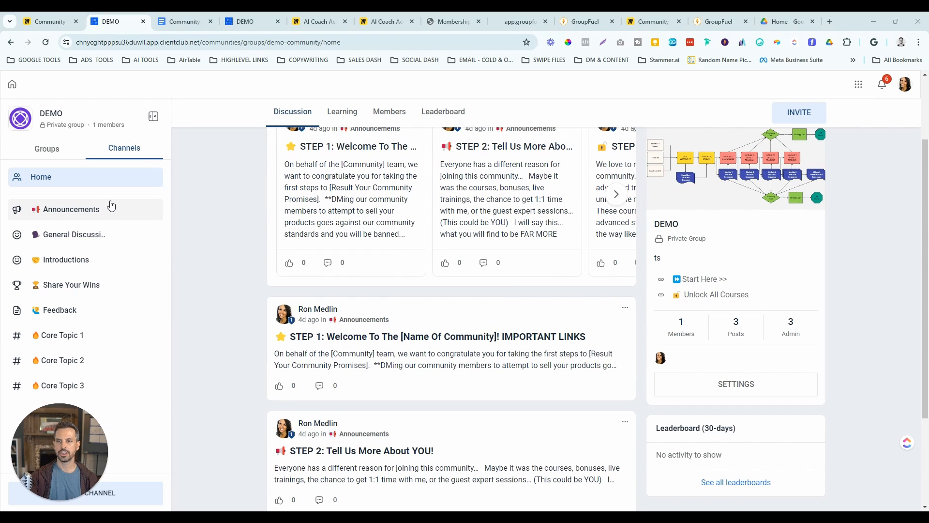
mouse_move(93, 256)
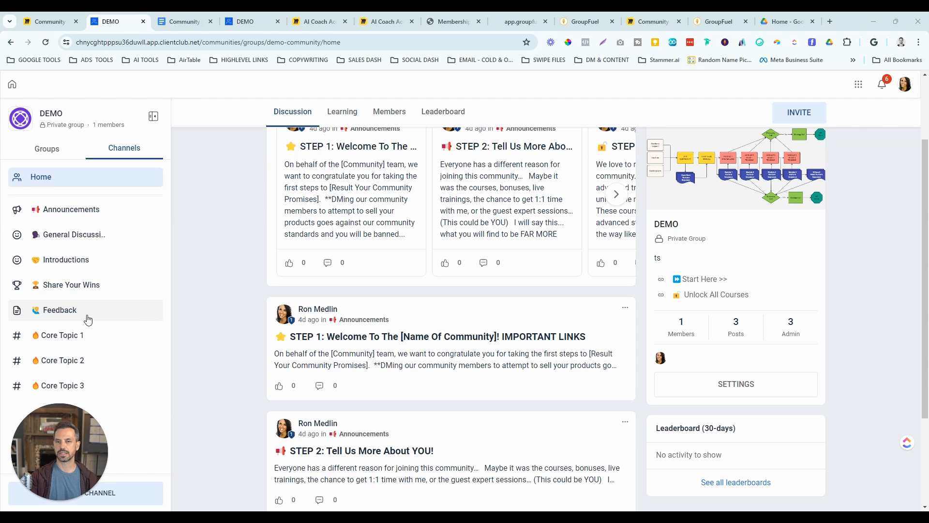
- Show groups in the sidebar, view the Learning courses, then the Members list
click(46, 148)
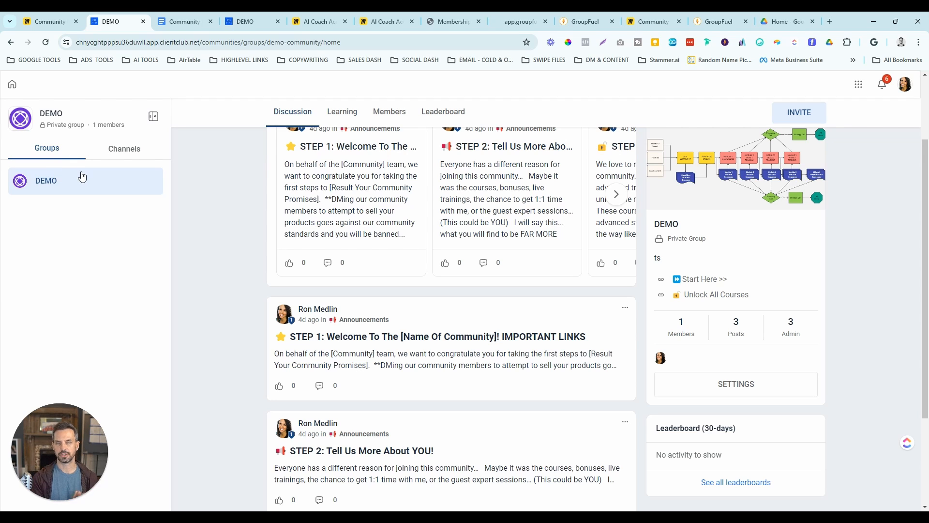
mouse_move(897, 89)
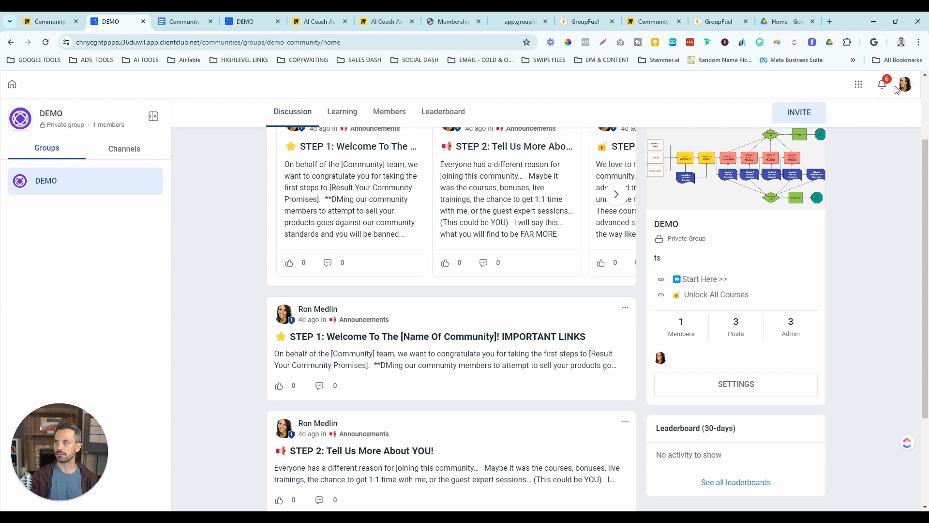
mouse_move(884, 111)
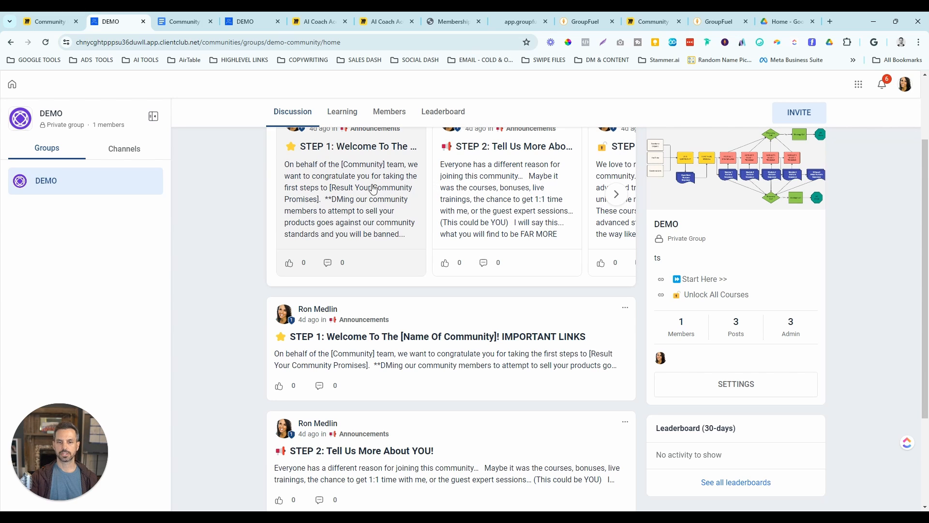
mouse_move(75, 201)
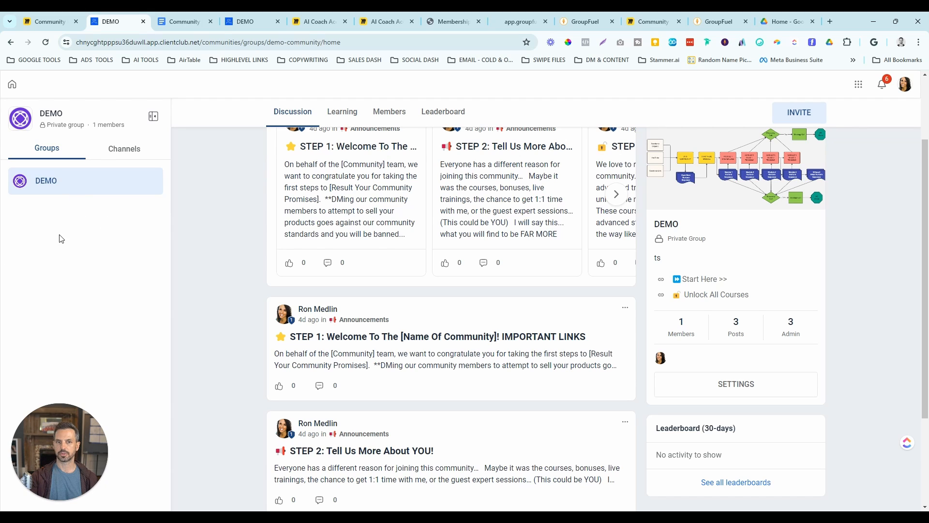
mouse_move(342, 111)
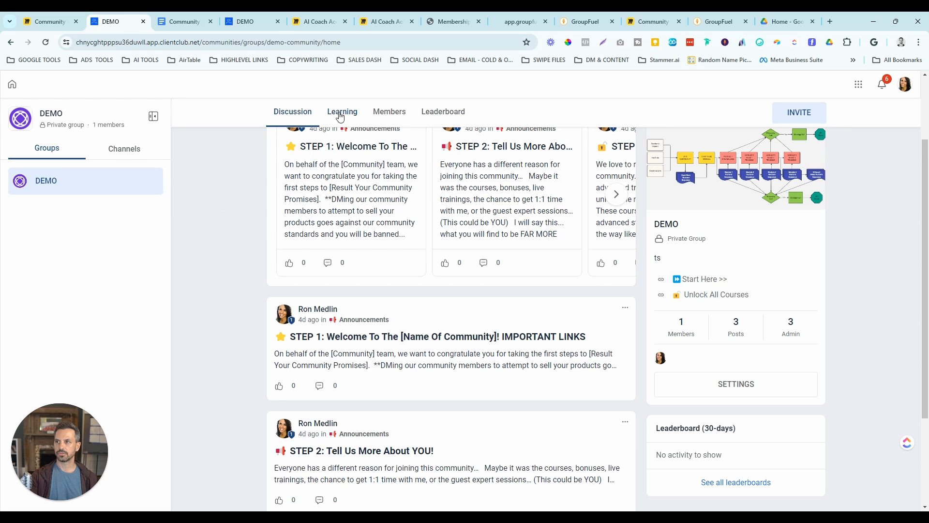
click(342, 111)
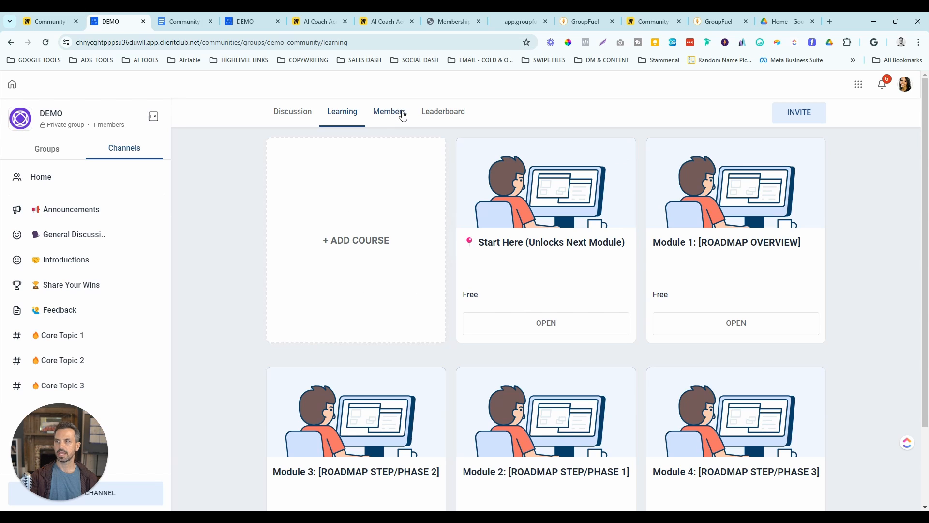
click(389, 111)
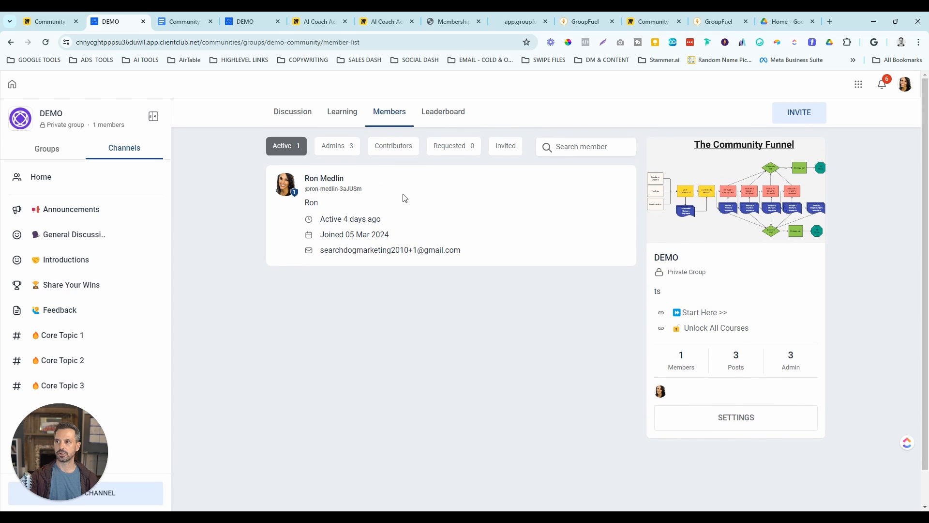
mouse_move(464, 206)
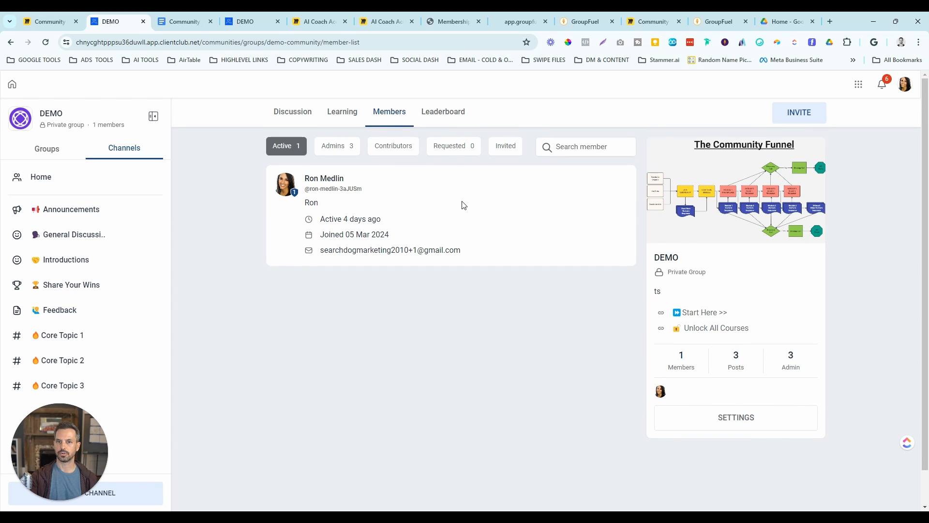
mouse_move(459, 191)
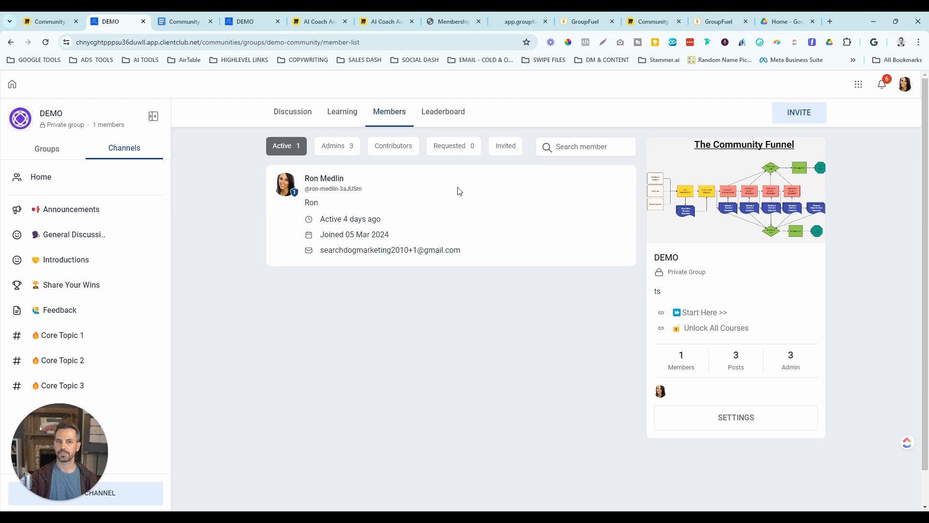
- Open the DEMO Leaderboard: the sole member at Level 1, no activity
click(443, 111)
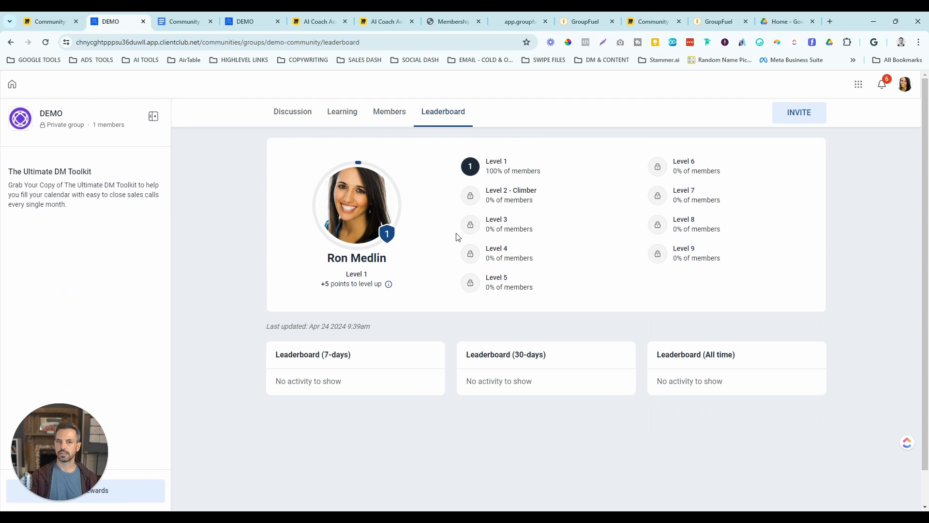
mouse_move(489, 238)
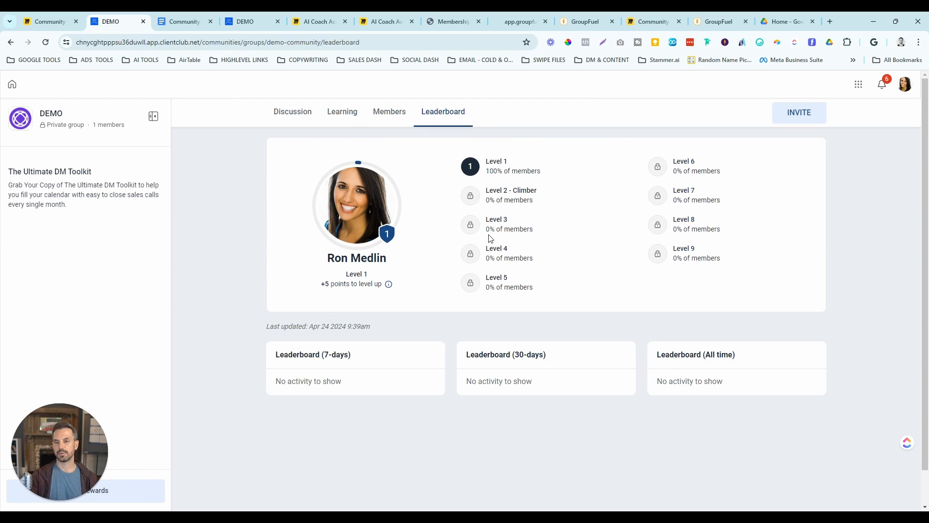
mouse_move(515, 244)
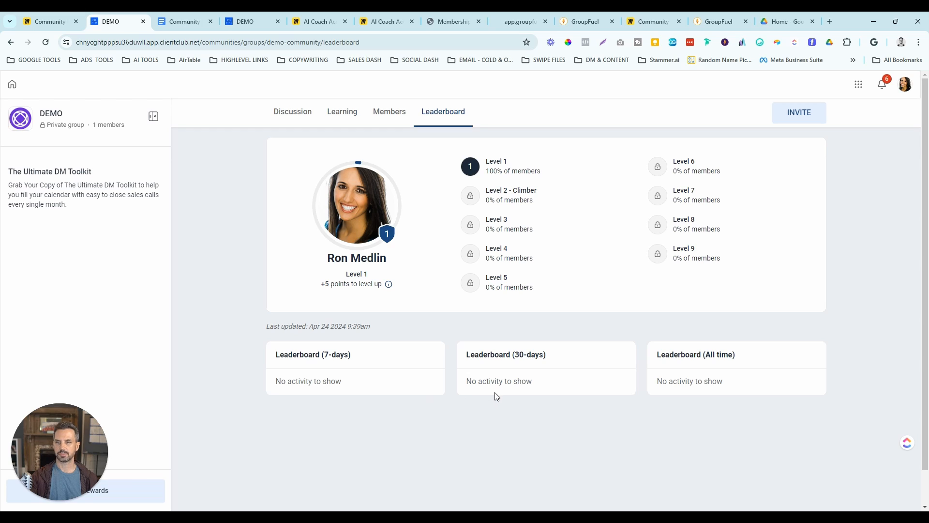
mouse_move(501, 373)
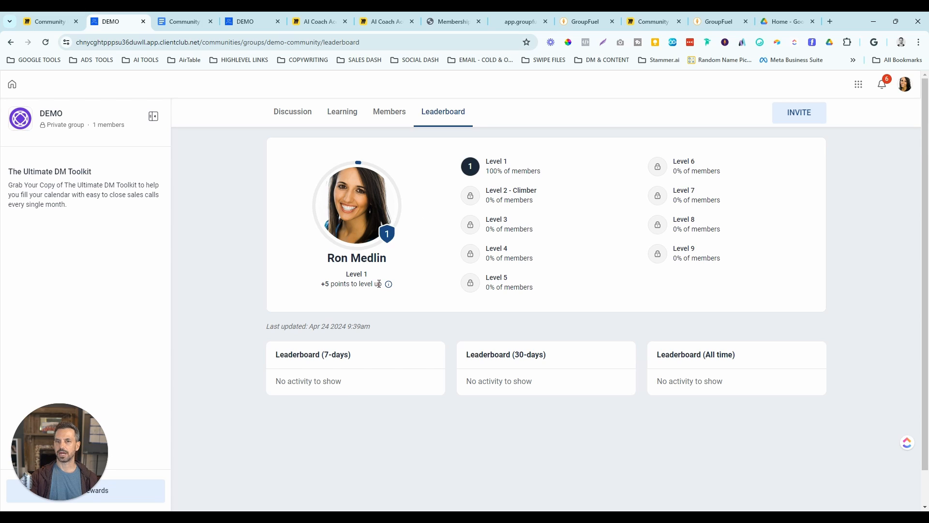
mouse_move(446, 342)
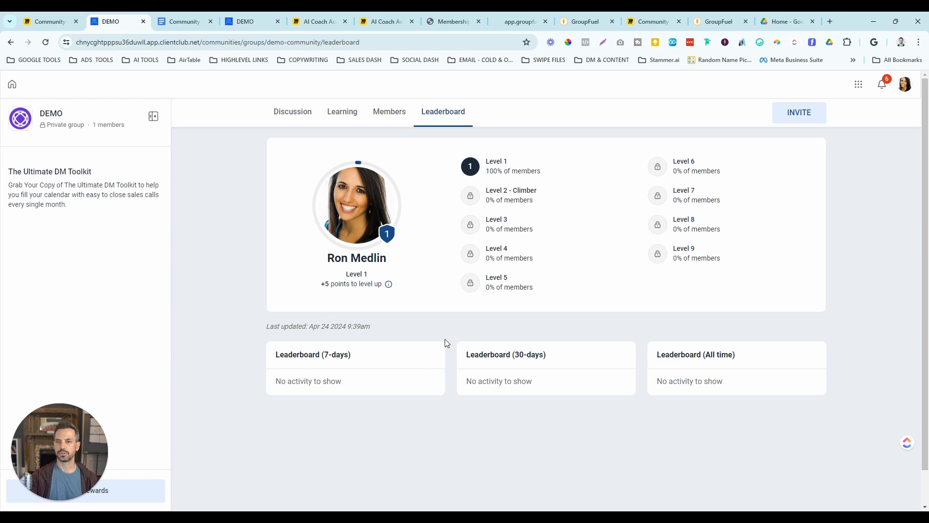
mouse_move(450, 338)
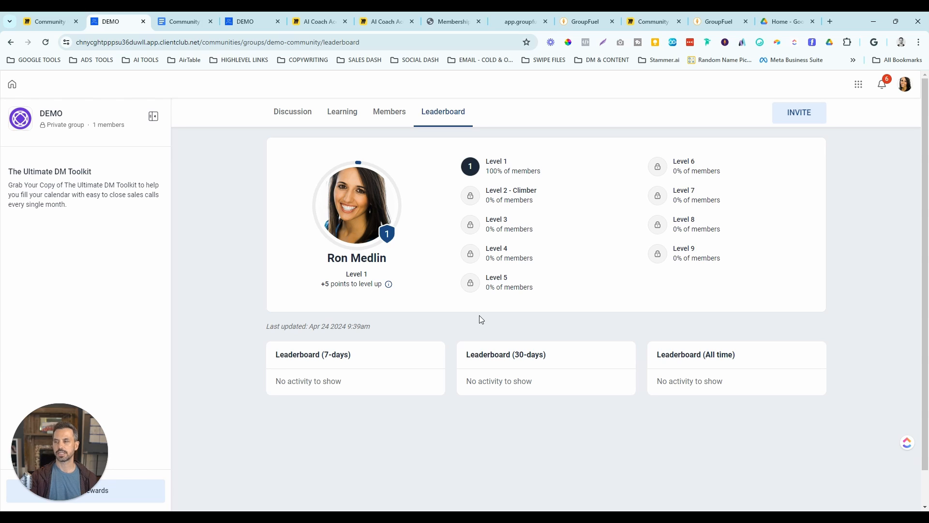
- Review the Community Setup Checklist, jumping to Pinned Posts, Community Curriculum and Calendar Tab
click(185, 21)
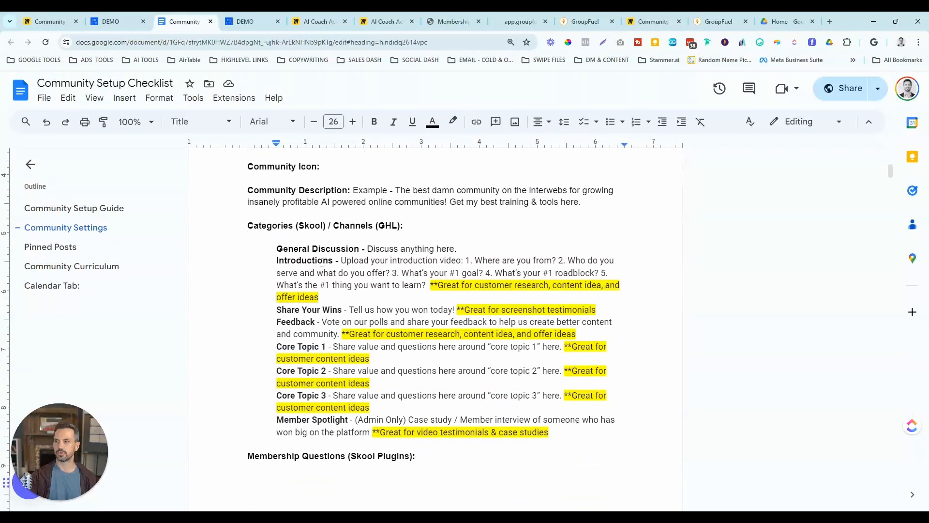
scroll(down, 3)
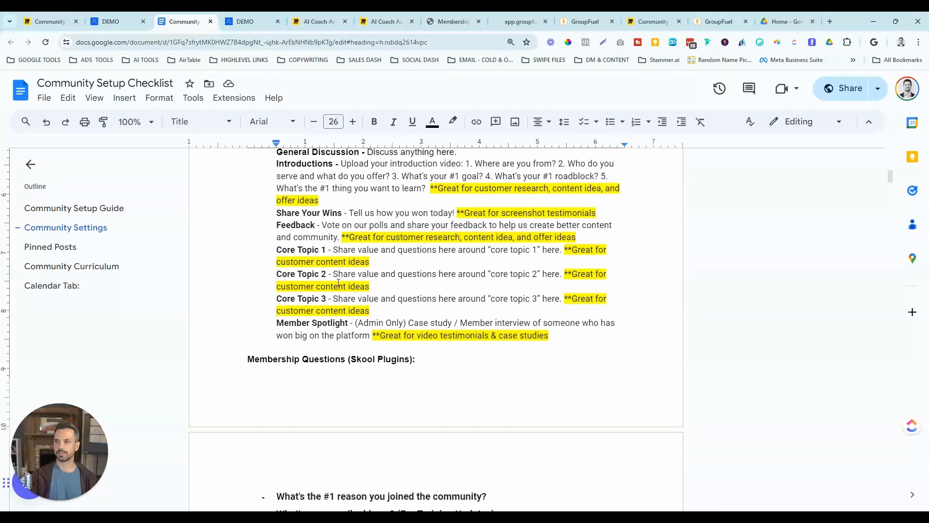
scroll(down, 3)
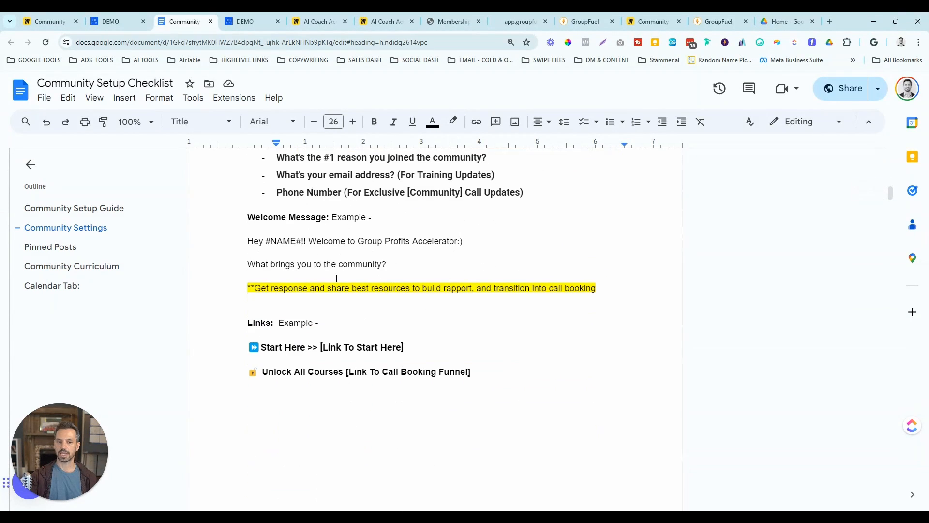
click(51, 247)
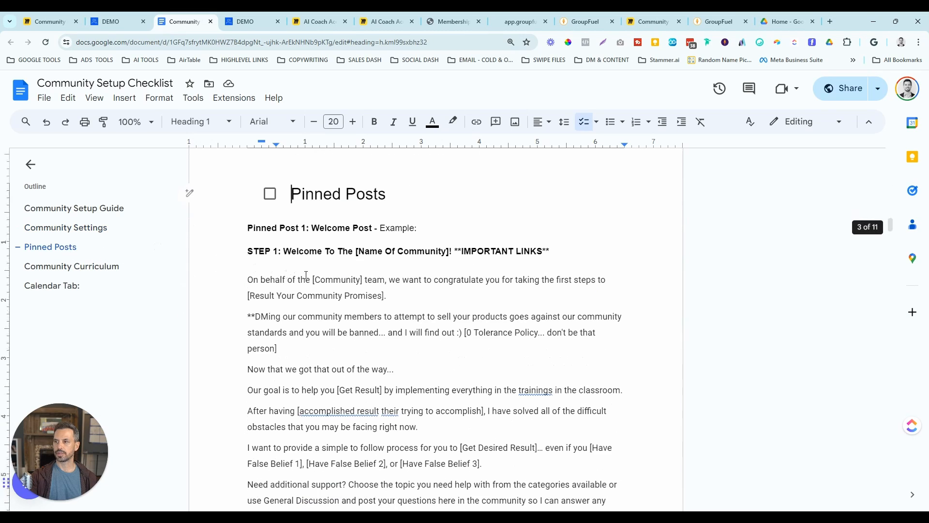
scroll(down, 3)
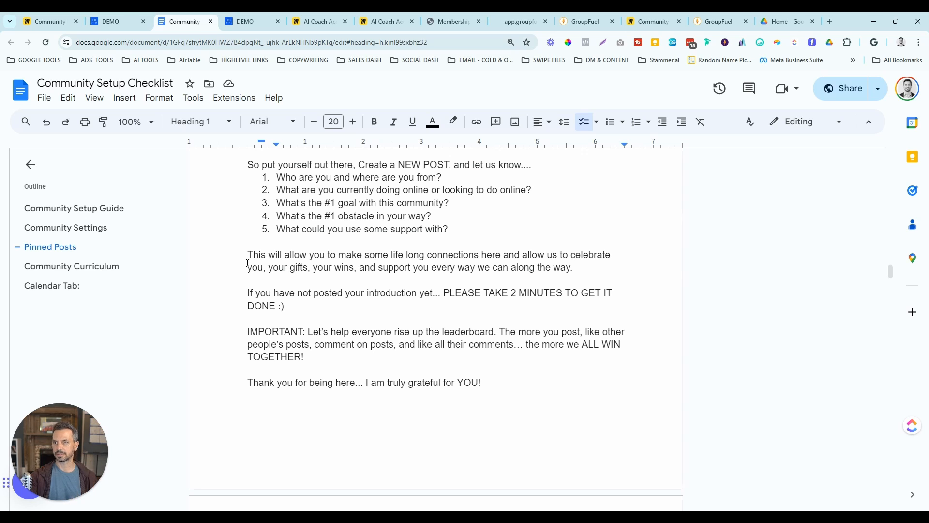
click(71, 266)
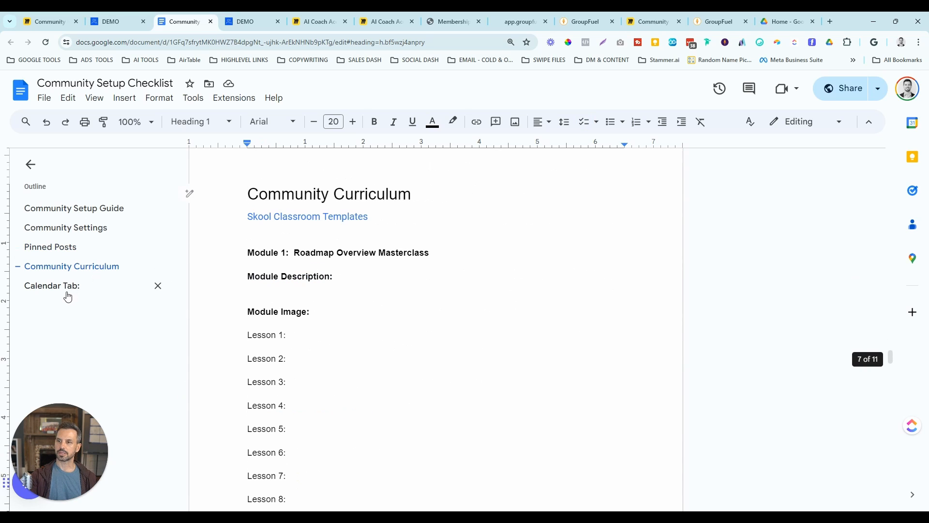
click(52, 285)
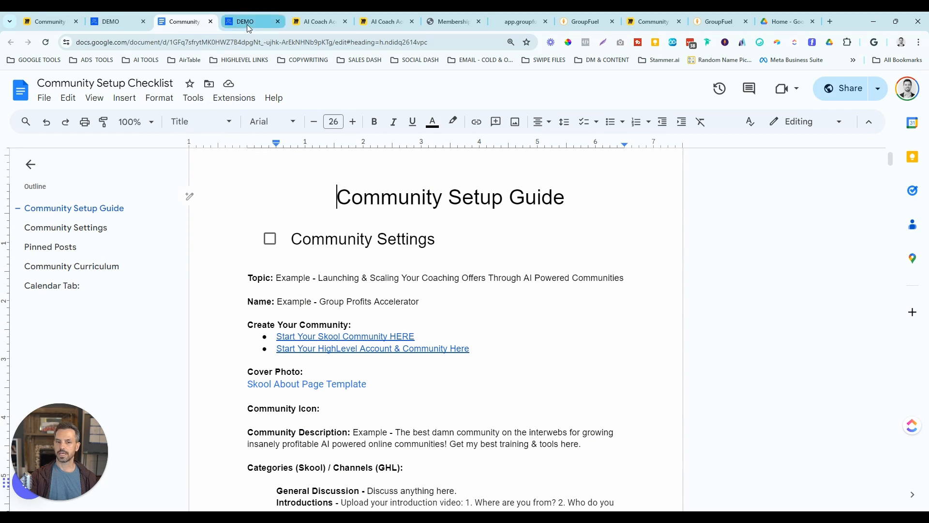
- Browse the DEMO Learning course cards: Start Here and Modules 1–4
click(249, 21)
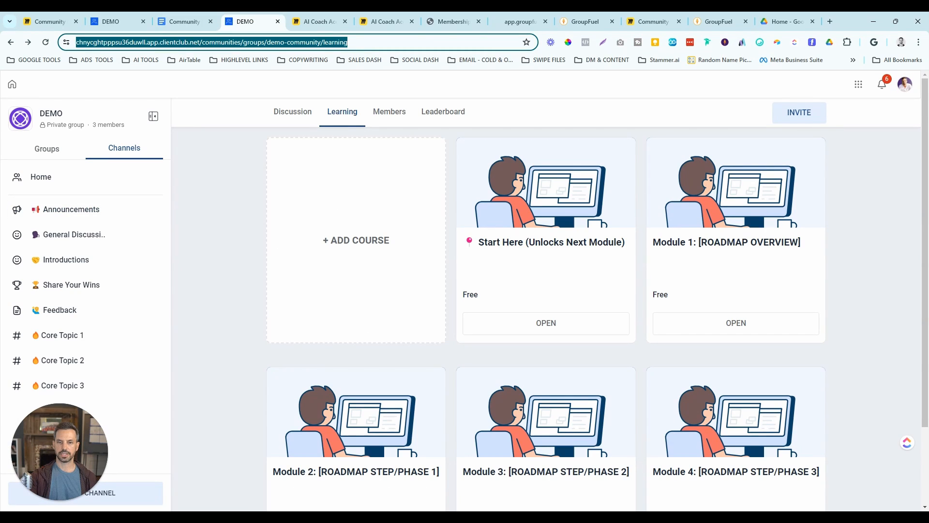
mouse_move(550, 246)
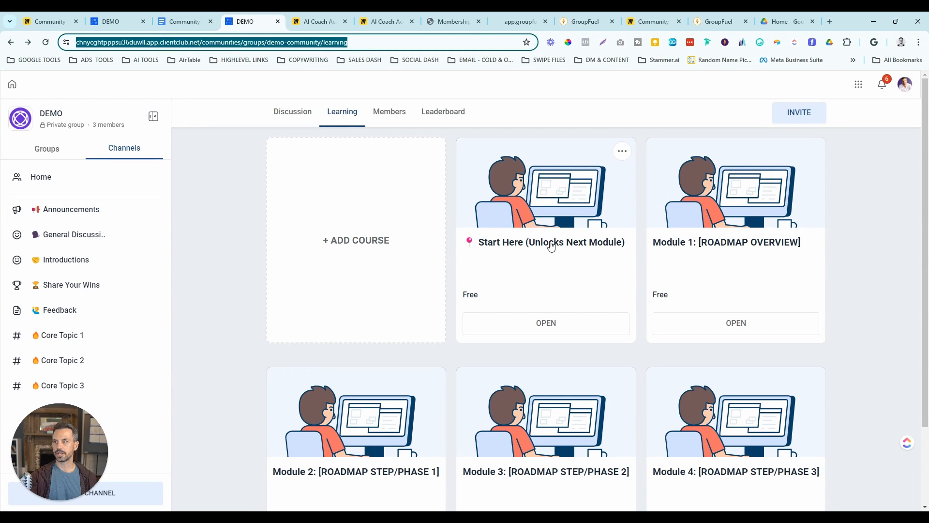
scroll(down, 3)
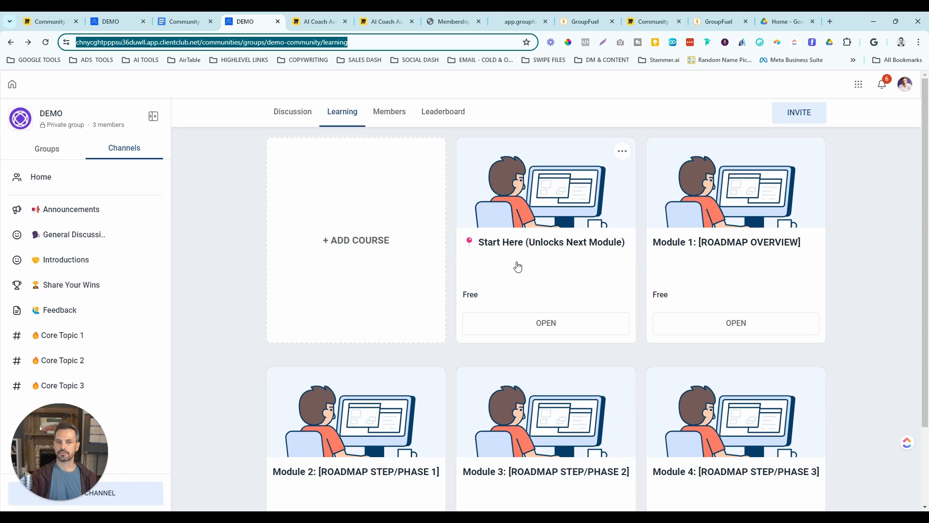
mouse_move(572, 222)
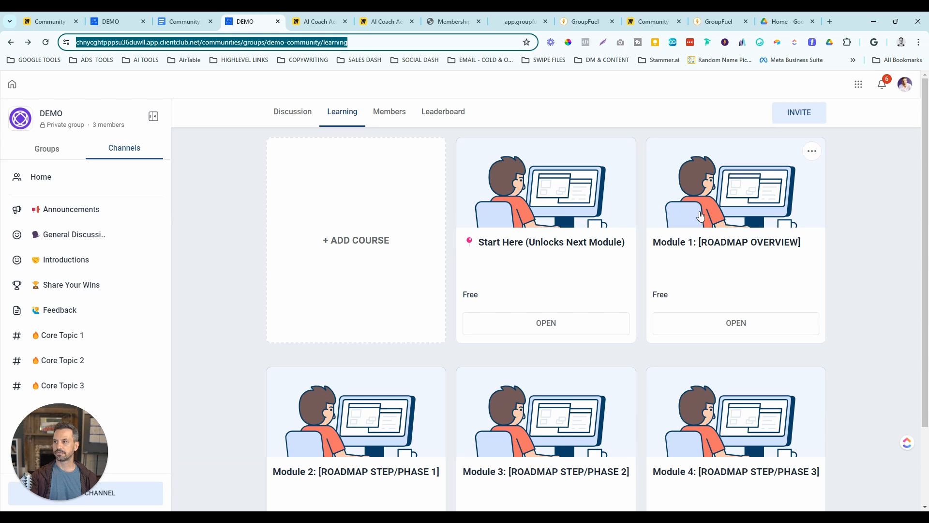
mouse_move(552, 446)
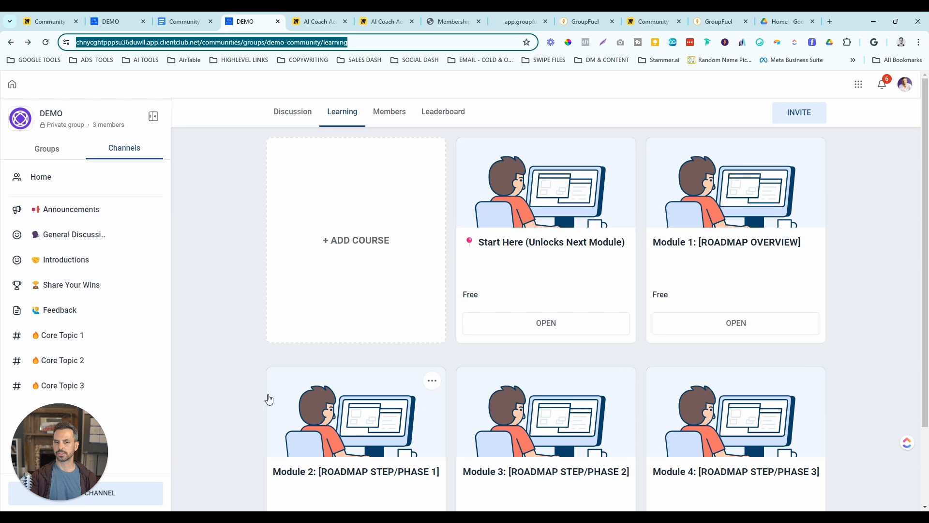
scroll(down, 3)
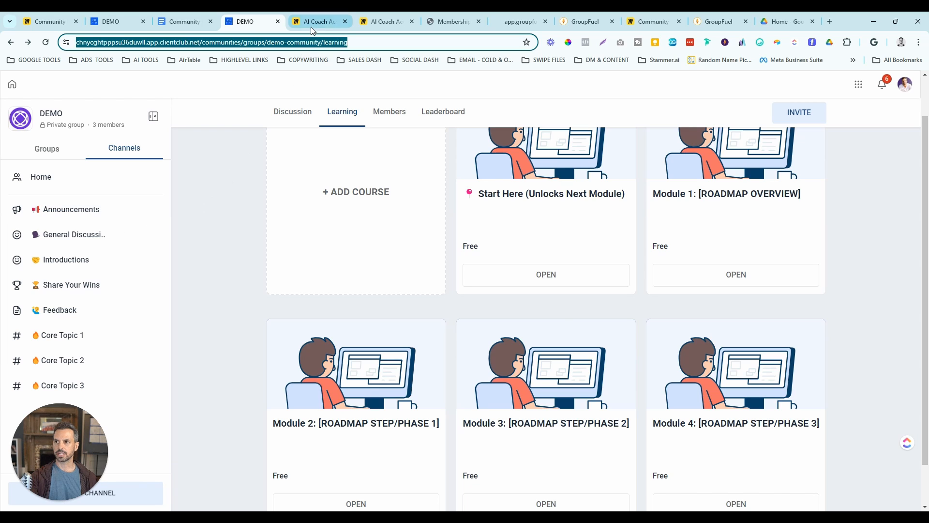
- Switch to the AI Coach Accelerator board and zoom in on the Offer Launch roadmap
click(319, 21)
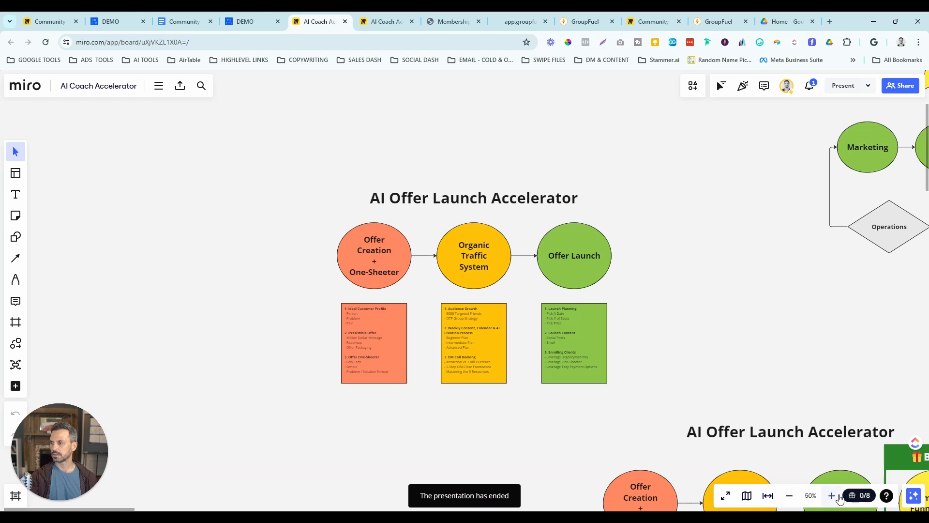
click(832, 496)
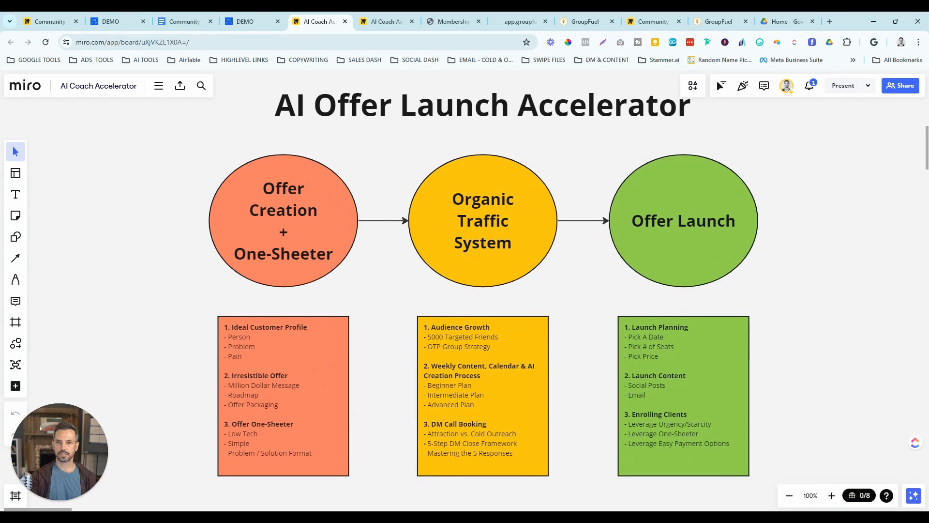
mouse_move(175, 189)
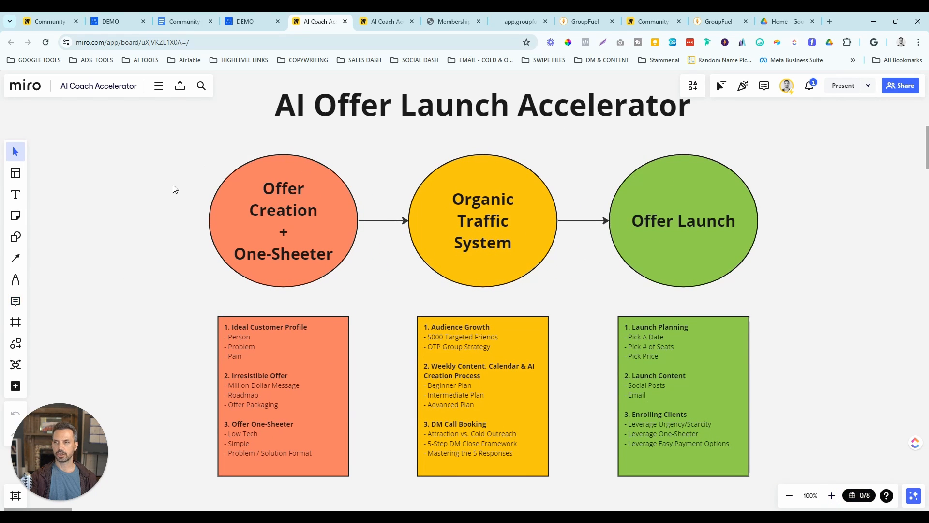
mouse_move(159, 263)
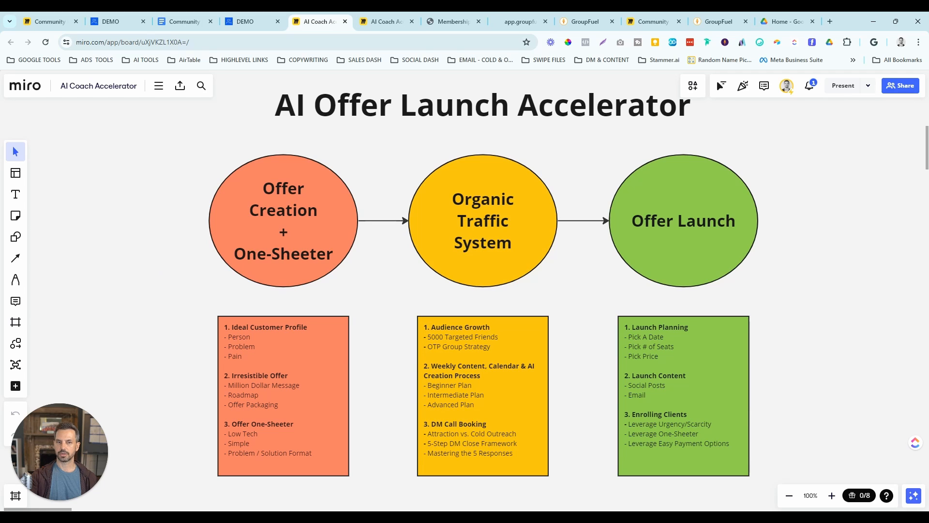
mouse_move(327, 226)
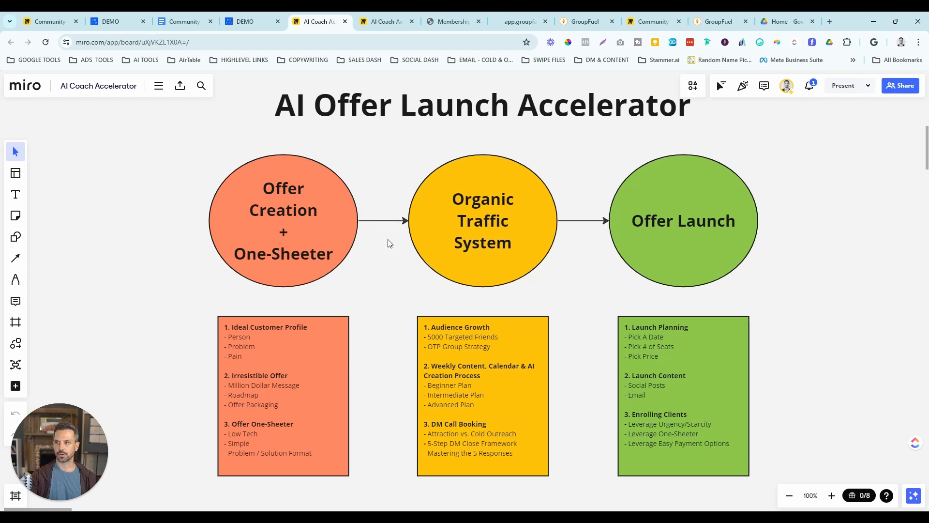
mouse_move(432, 263)
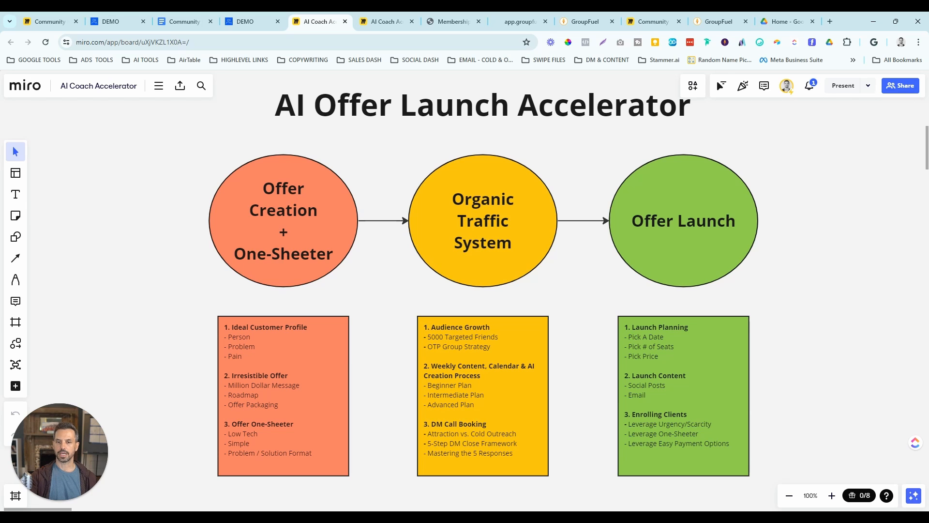
- Glance at the DEMO tab, revisit the Accelerator board, then open Roadmap Content Repurposing
click(249, 21)
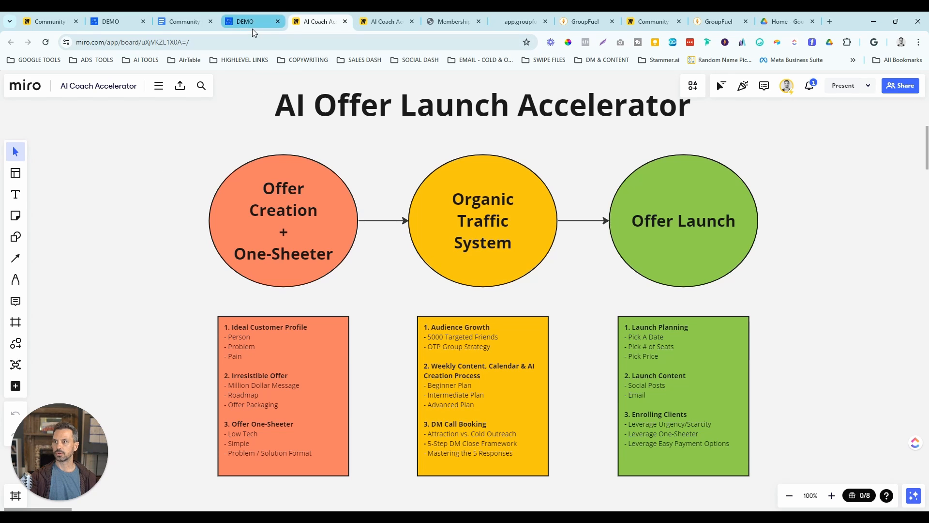
click(243, 21)
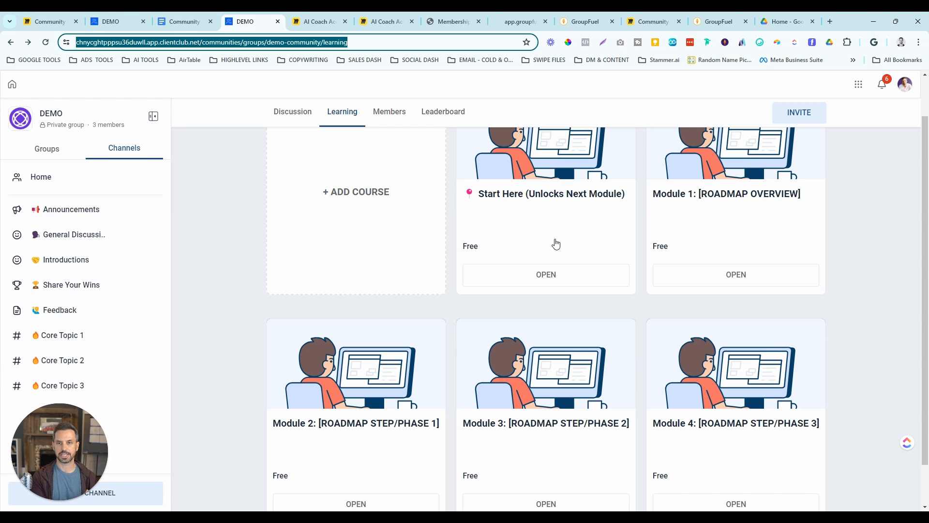
mouse_move(380, 74)
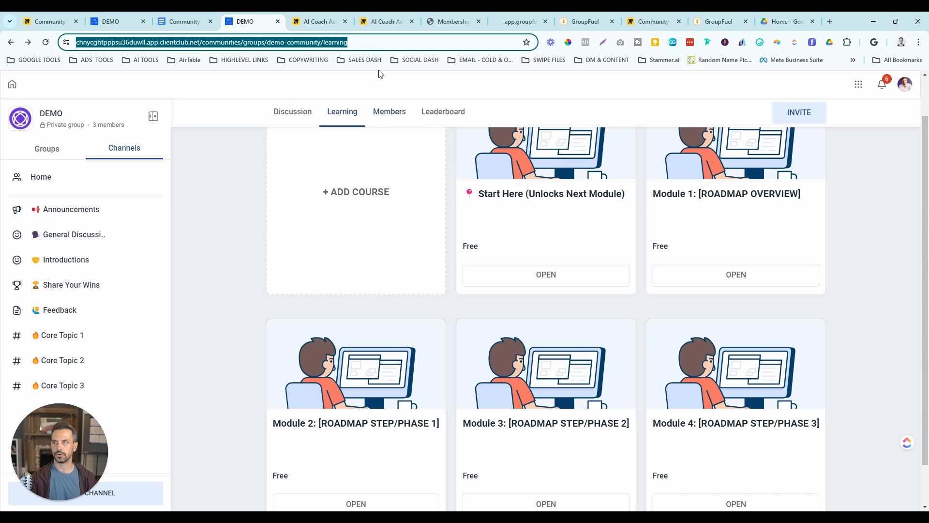
click(319, 22)
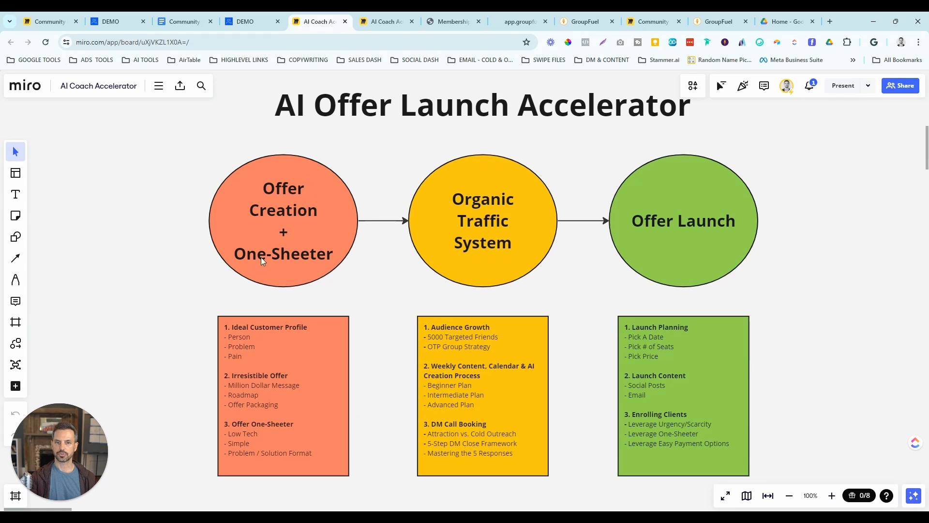
mouse_move(314, 253)
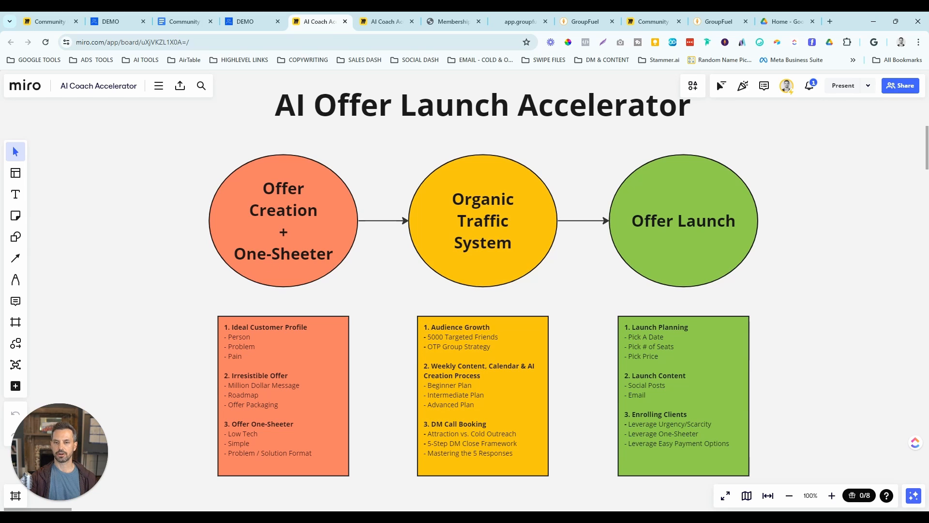
mouse_move(556, 255)
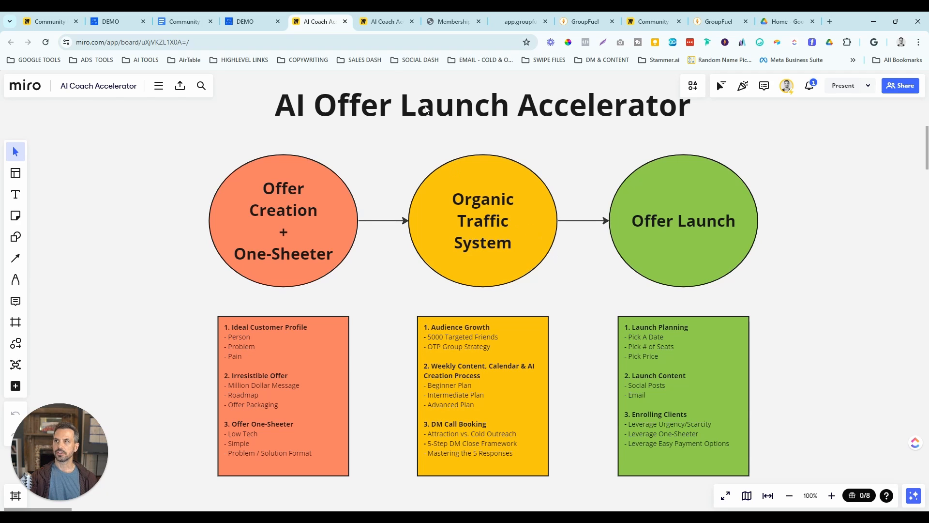
mouse_move(390, 121)
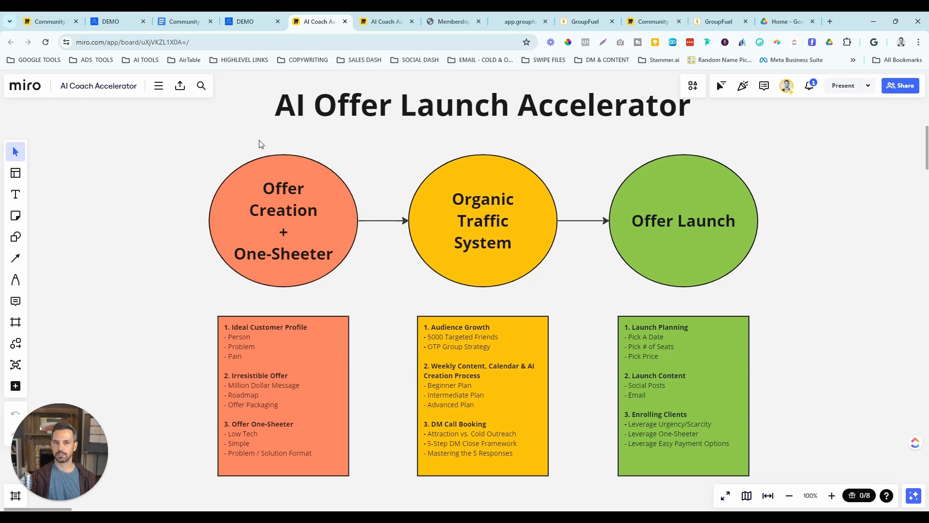
mouse_move(198, 349)
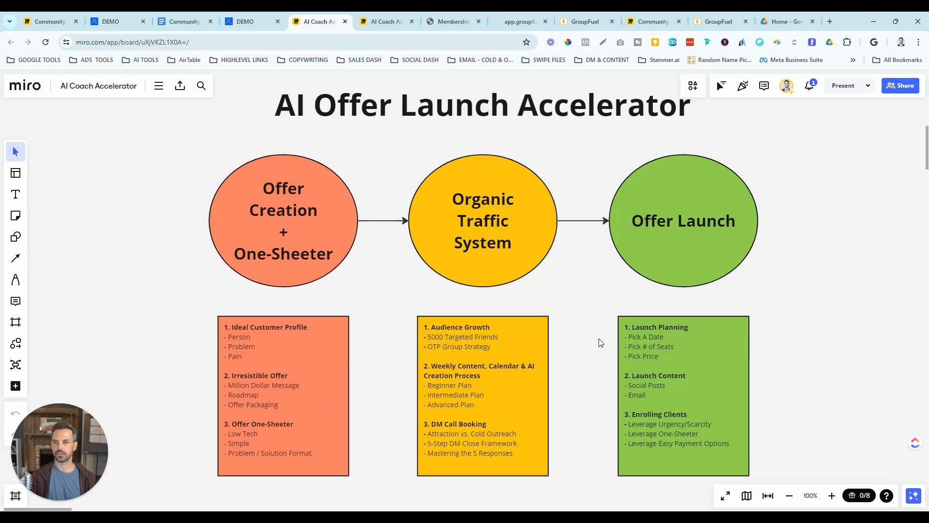
mouse_move(586, 304)
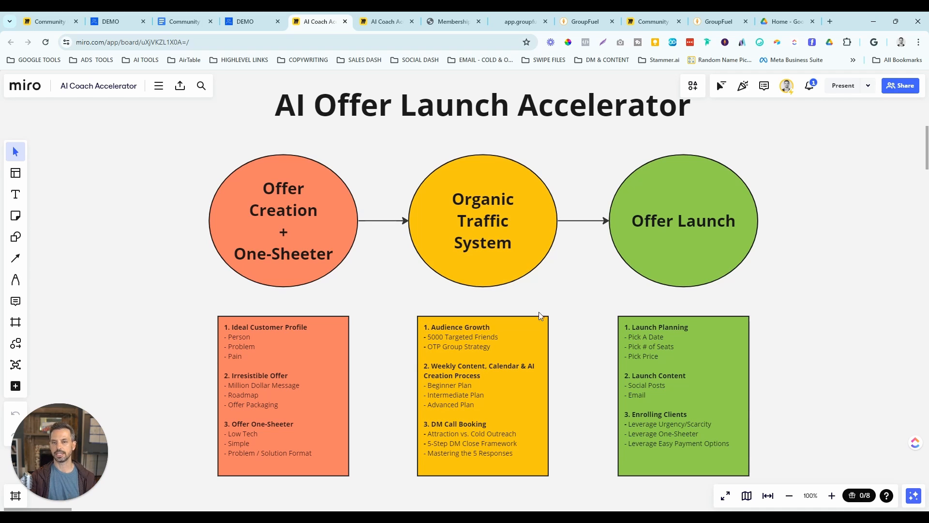
mouse_move(284, 87)
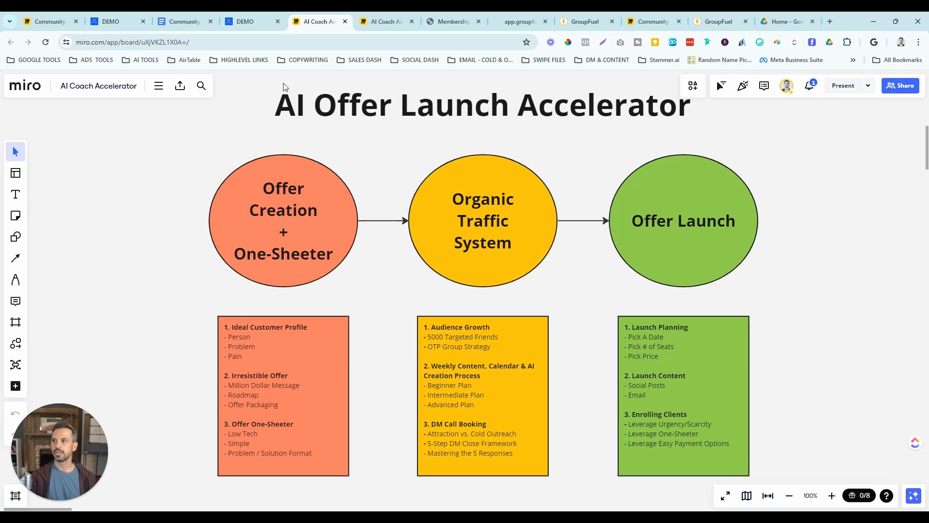
click(386, 21)
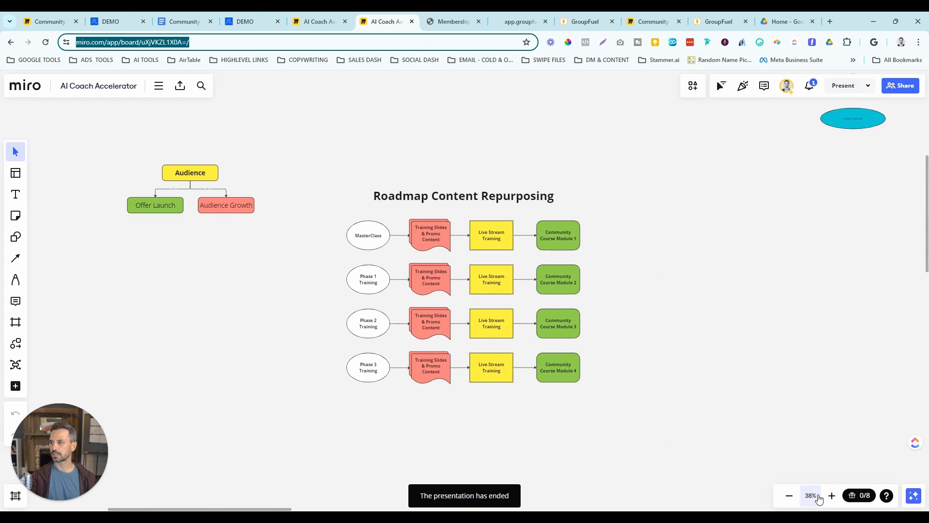
click(832, 495)
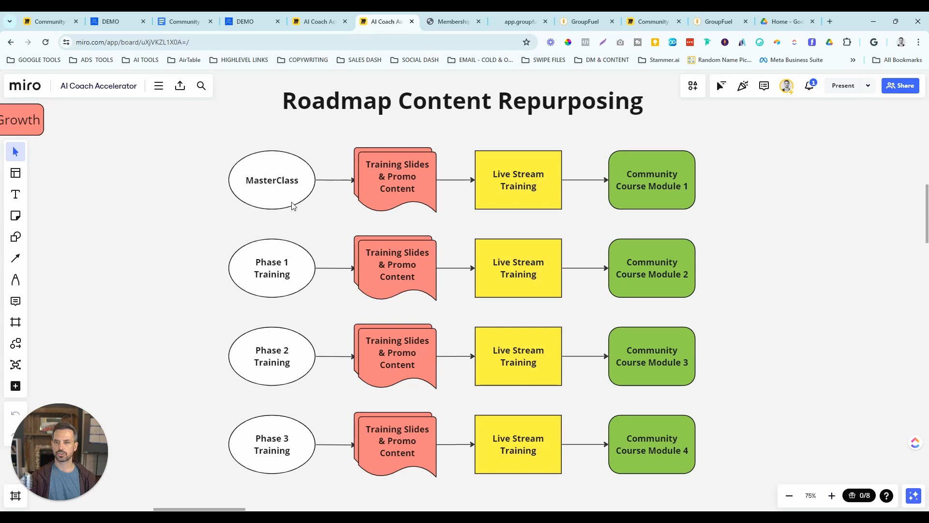
mouse_move(482, 191)
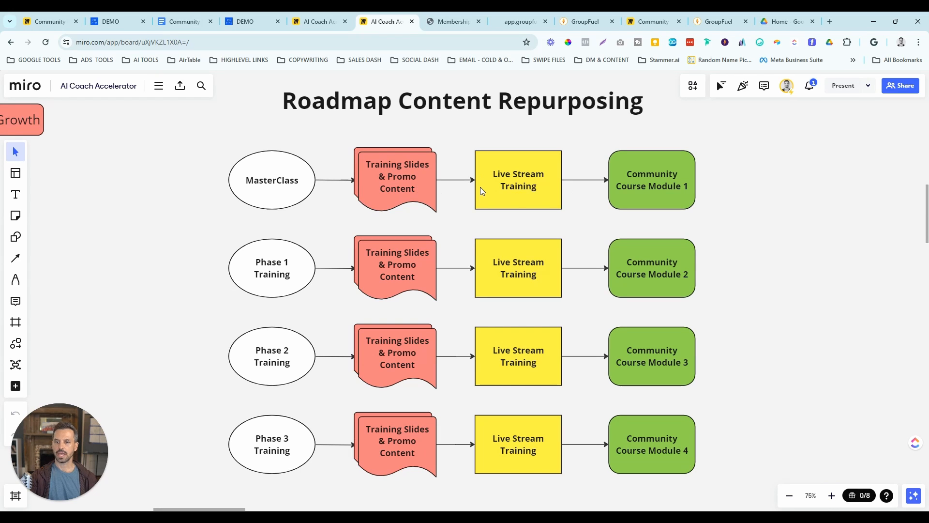
mouse_move(488, 174)
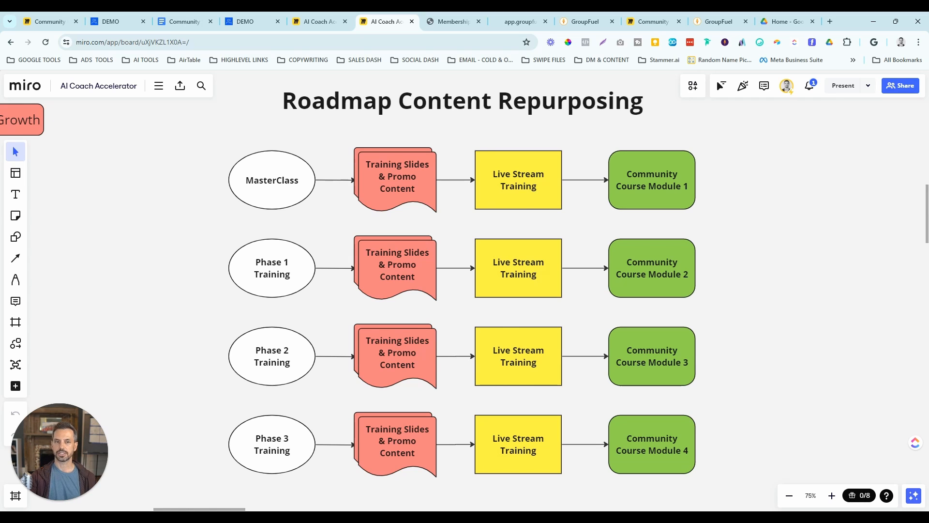
mouse_move(334, 216)
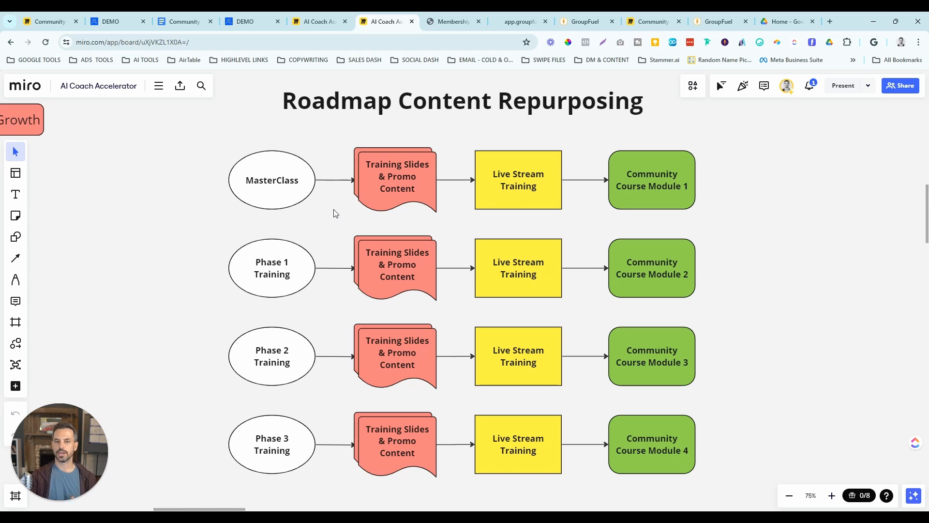
mouse_move(580, 173)
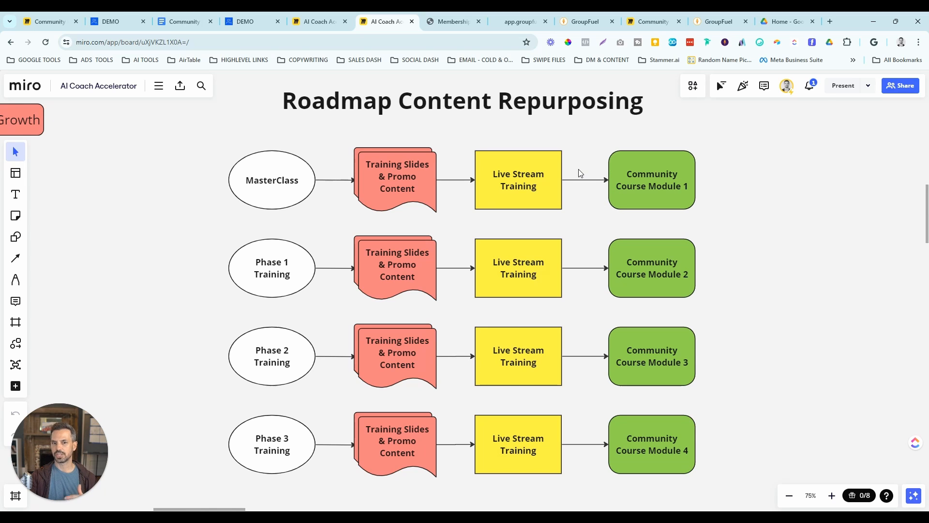
mouse_move(640, 177)
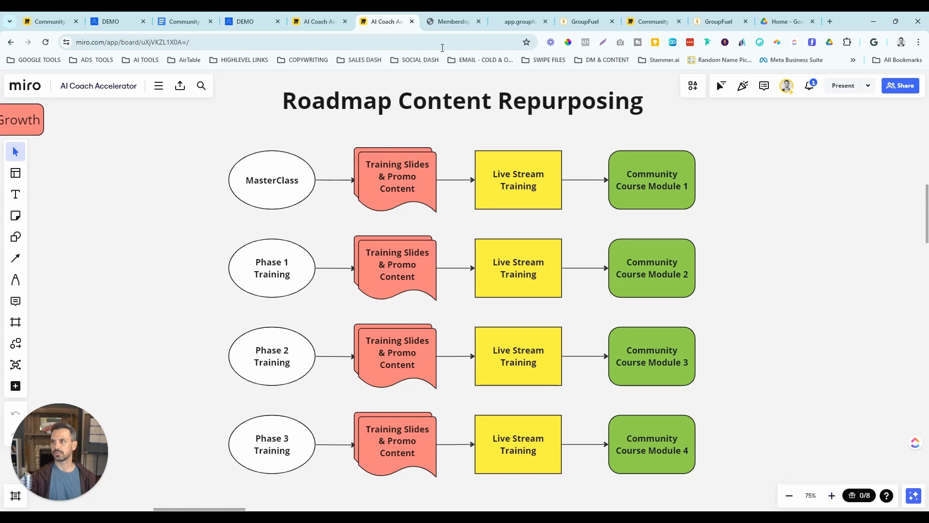
- Open the Module 1 Roadmap Overview course and scroll its seven lessons
click(454, 21)
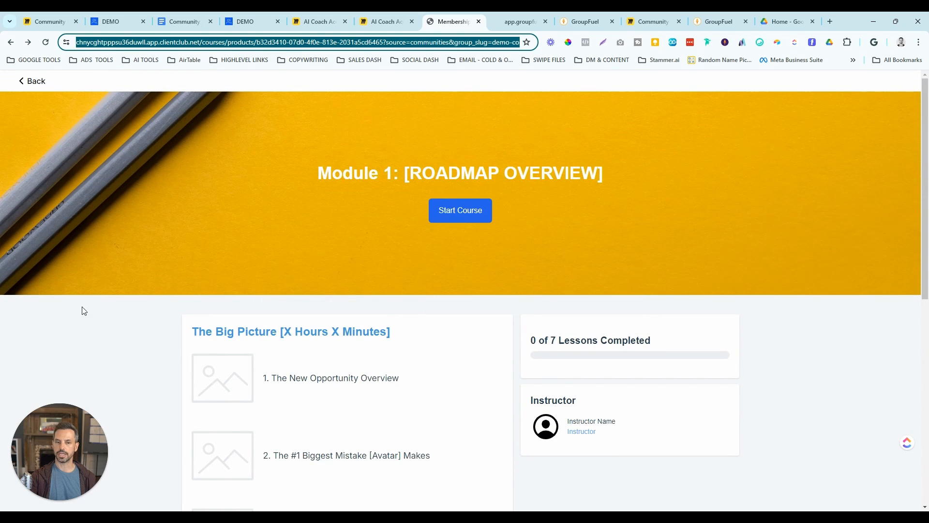
mouse_move(213, 278)
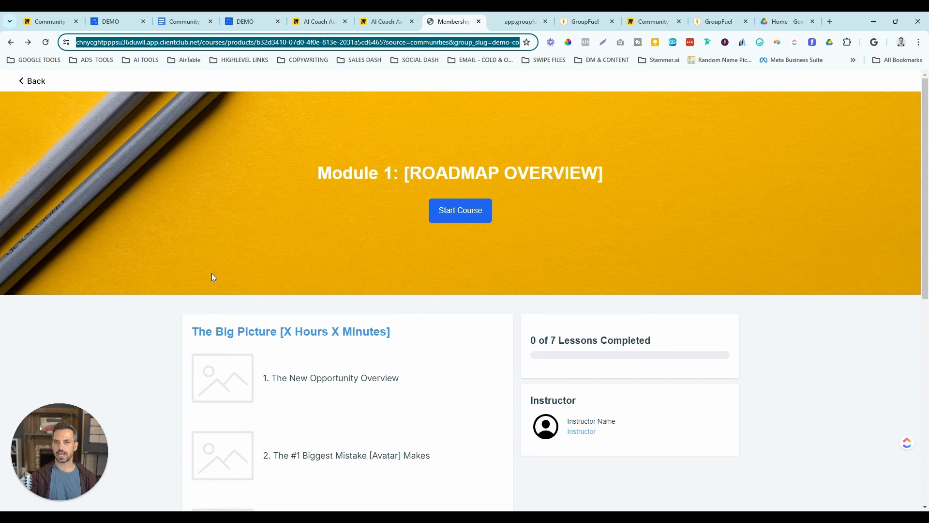
scroll(down, 3)
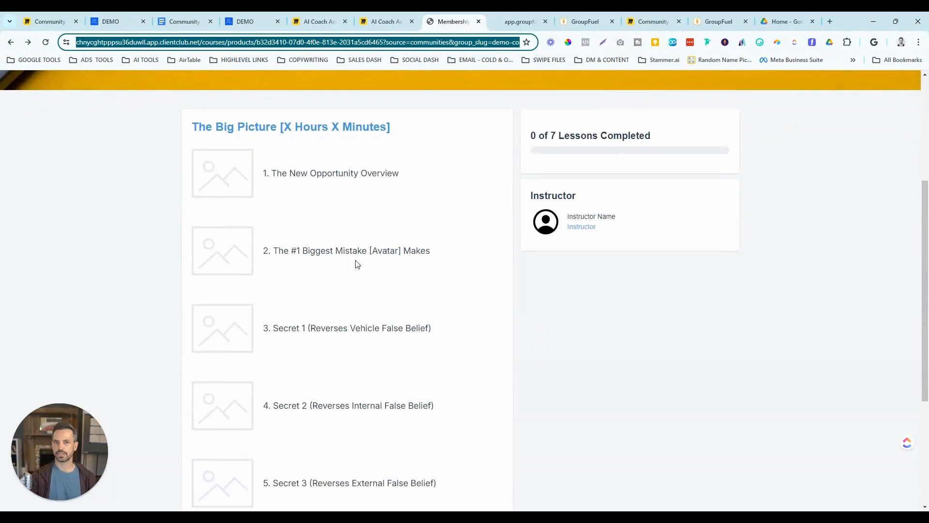
scroll(down, 3)
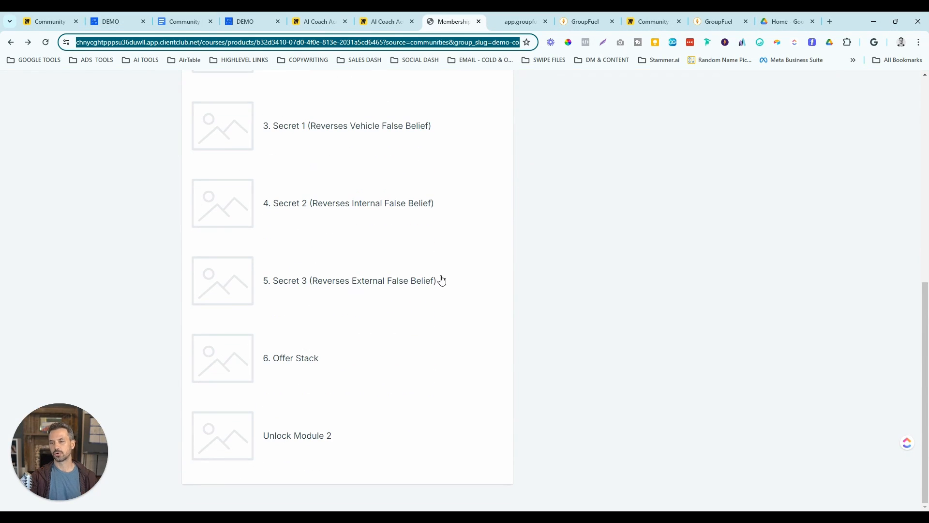
mouse_move(460, 308)
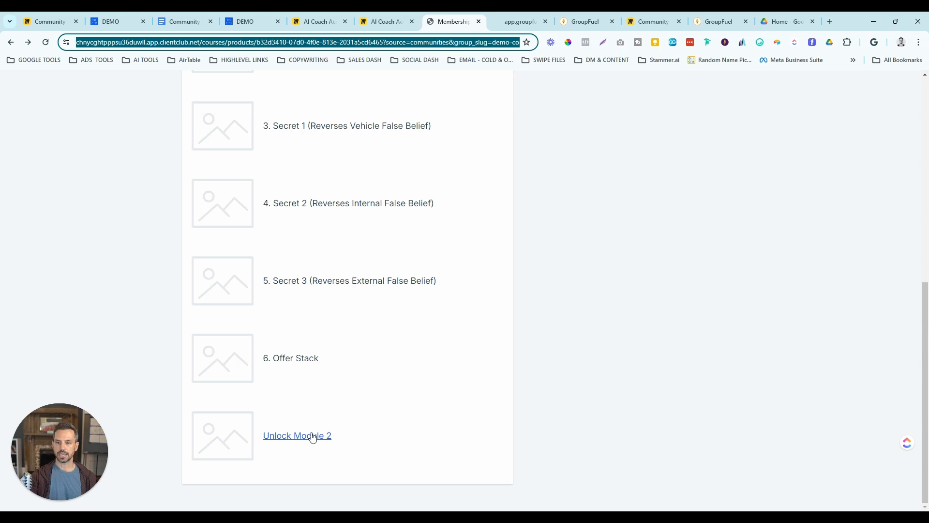
- Open the Unlock Module 2 survey requesting last name, first name and email
click(297, 435)
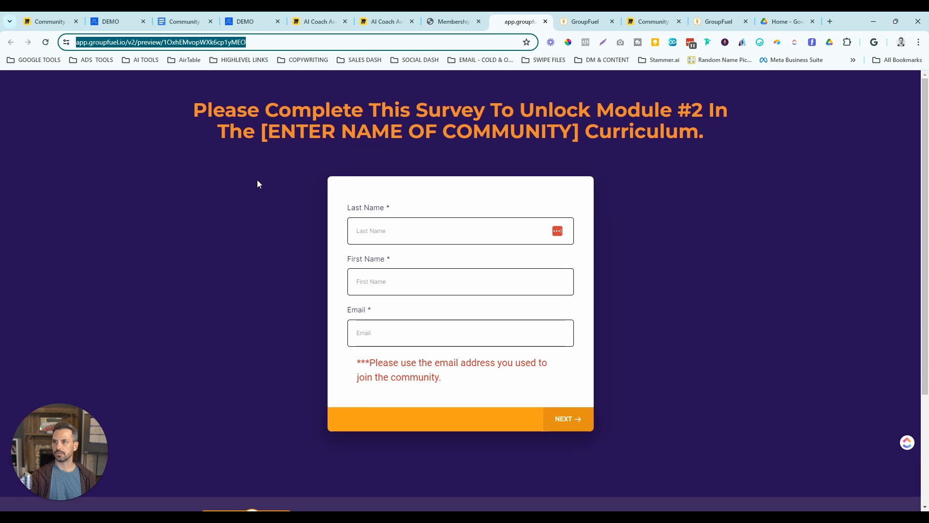
mouse_move(444, 255)
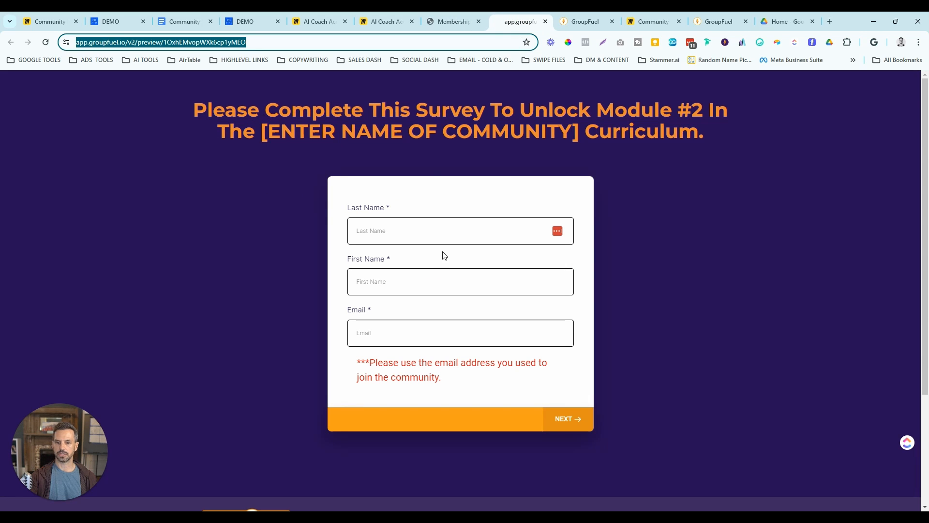
mouse_move(336, 197)
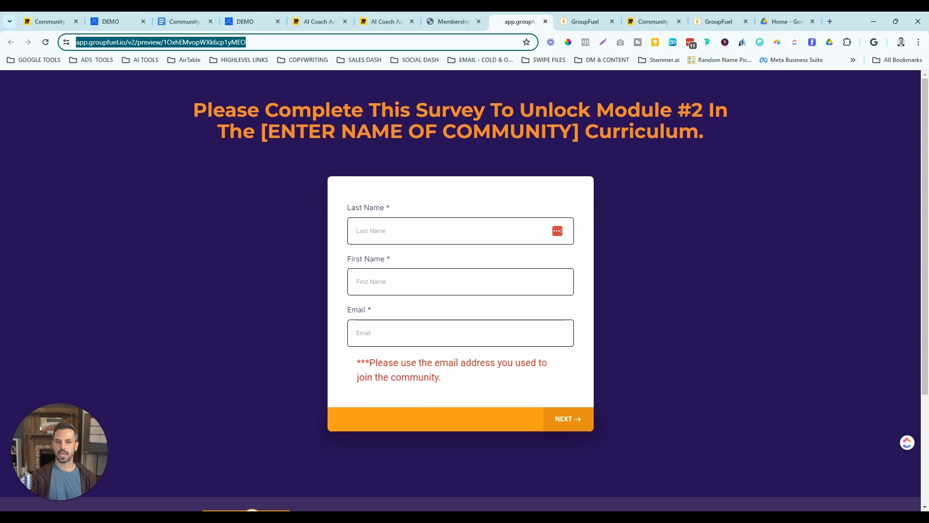
mouse_move(464, 238)
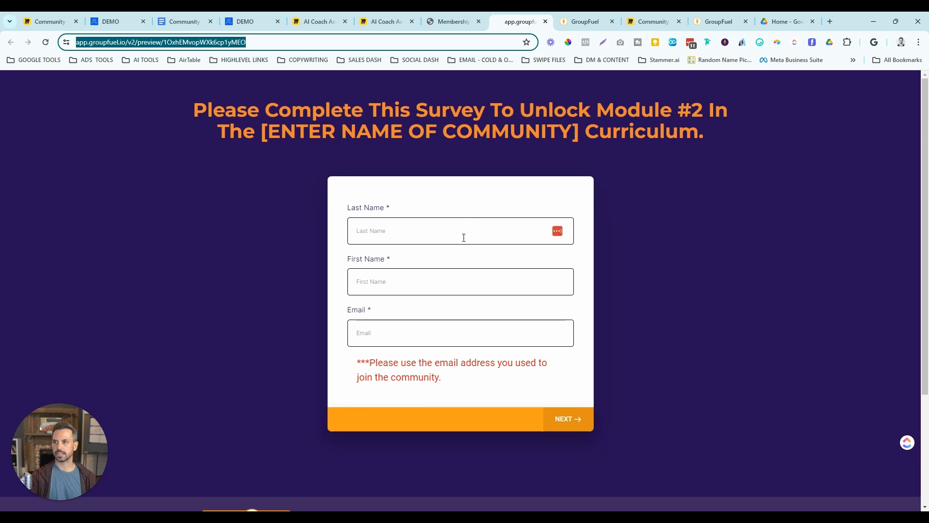
- View the five Community Nurture workflows, then return to the Miro Community Funnel flowchart
click(585, 21)
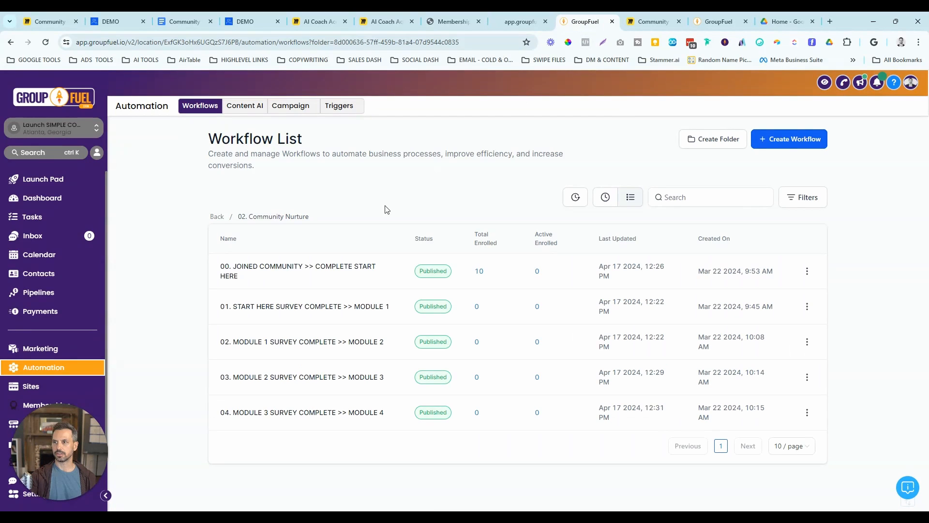
mouse_move(335, 363)
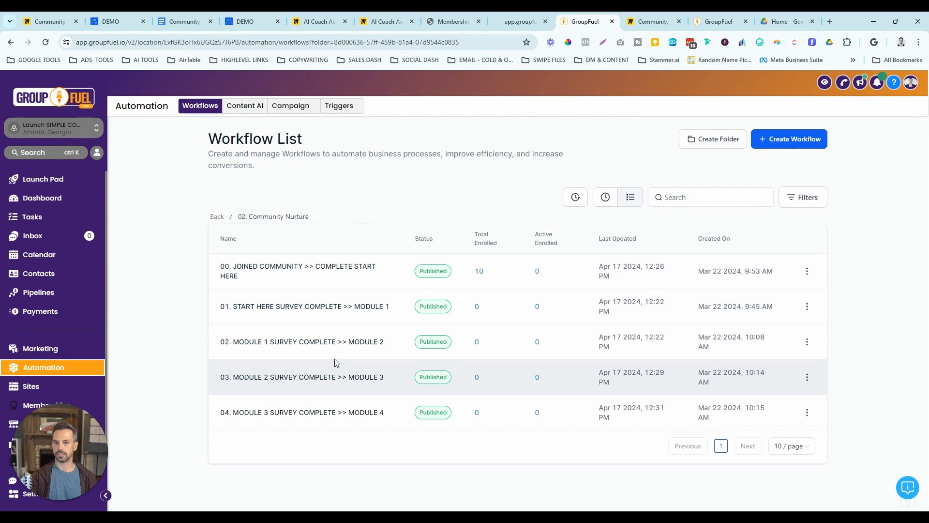
mouse_move(362, 349)
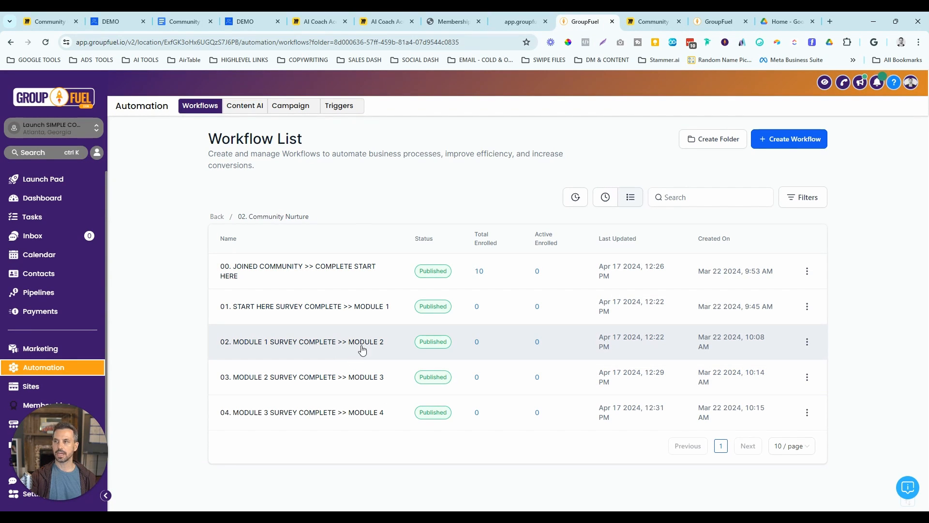
click(652, 21)
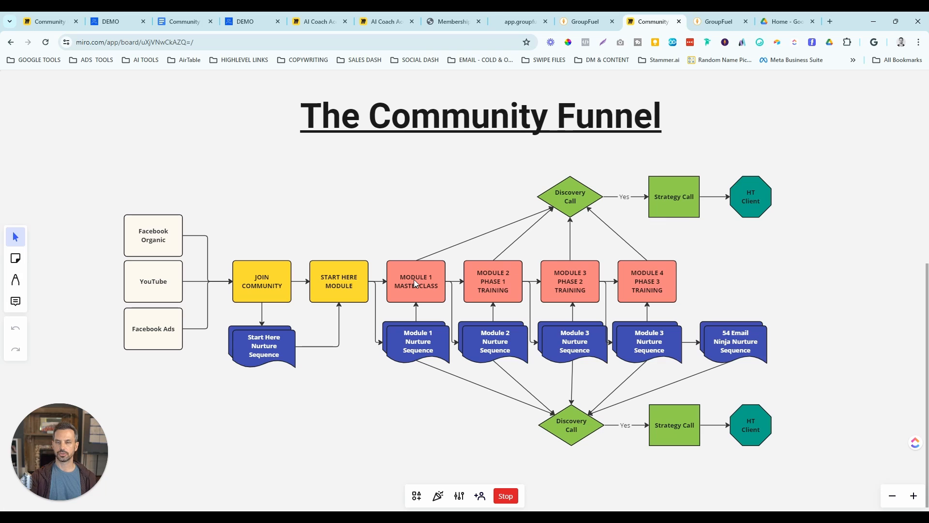
mouse_move(370, 284)
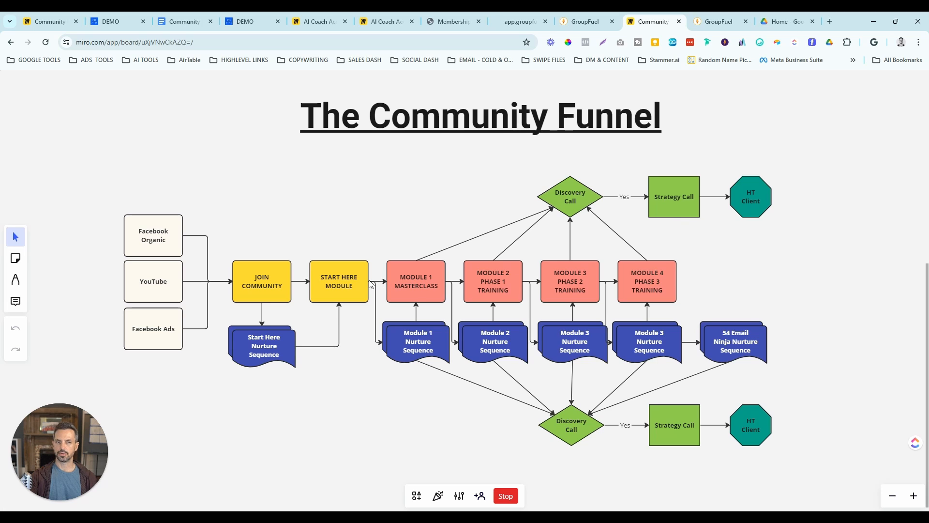
mouse_move(290, 353)
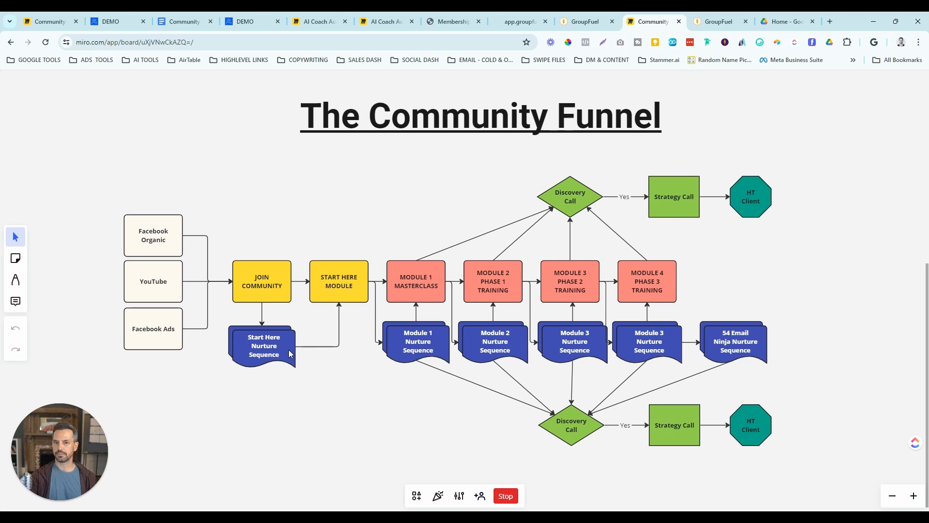
mouse_move(418, 343)
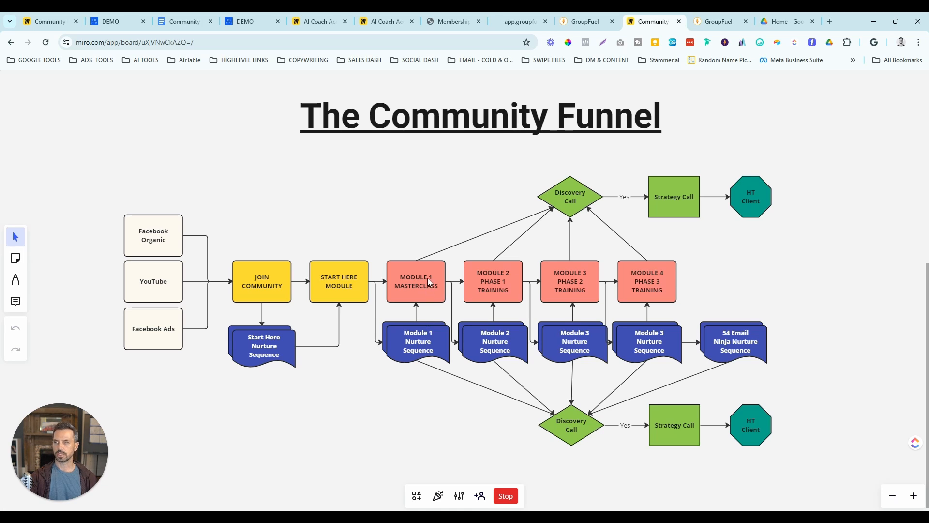
mouse_move(419, 342)
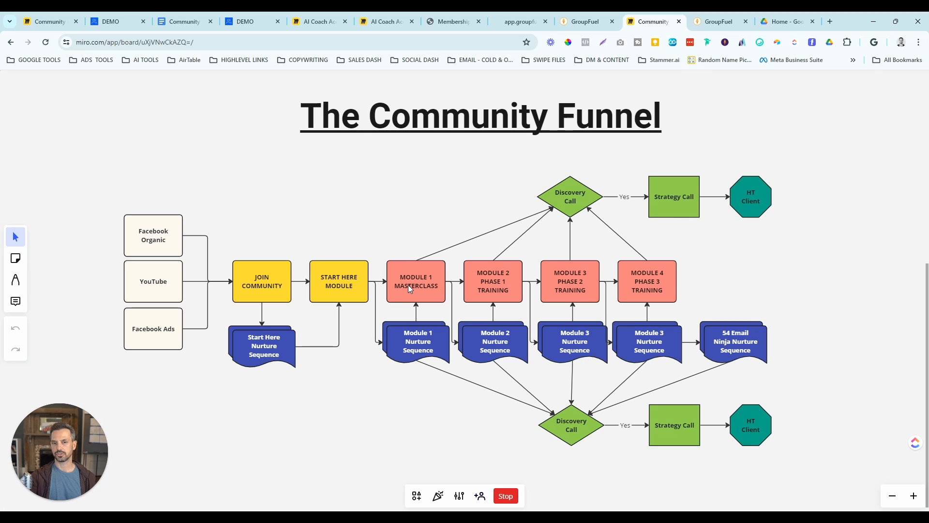
mouse_move(429, 291)
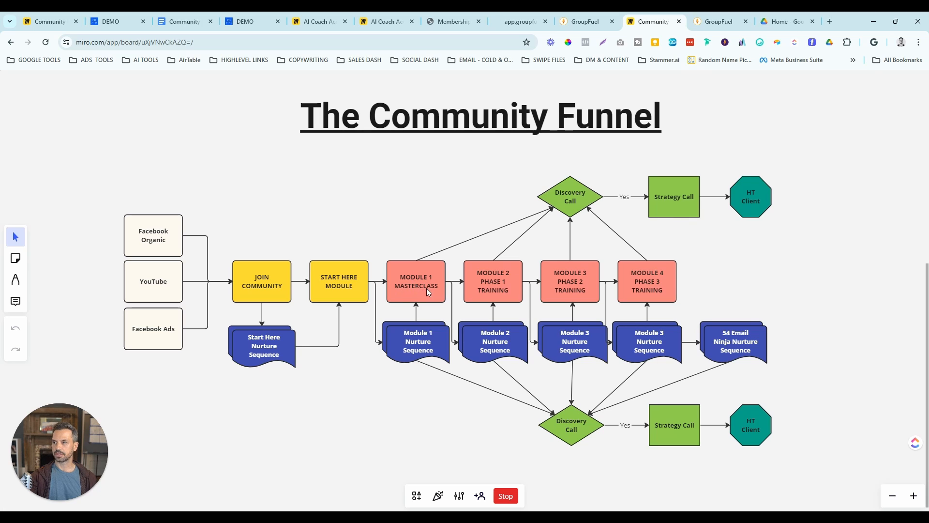
mouse_move(472, 286)
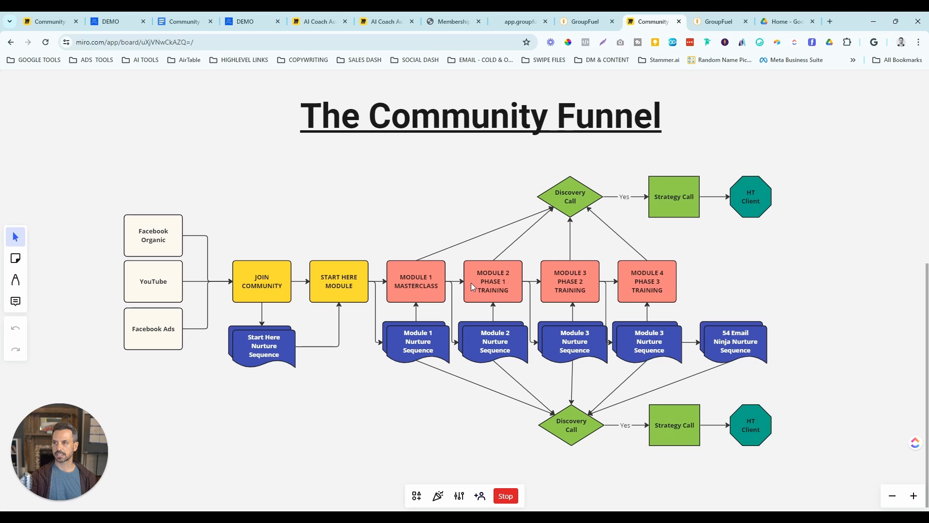
mouse_move(486, 353)
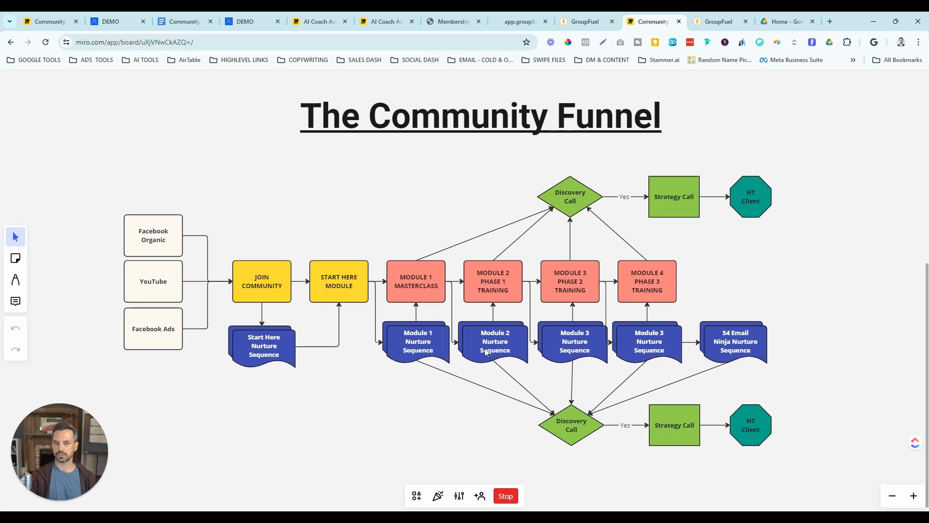
mouse_move(530, 310)
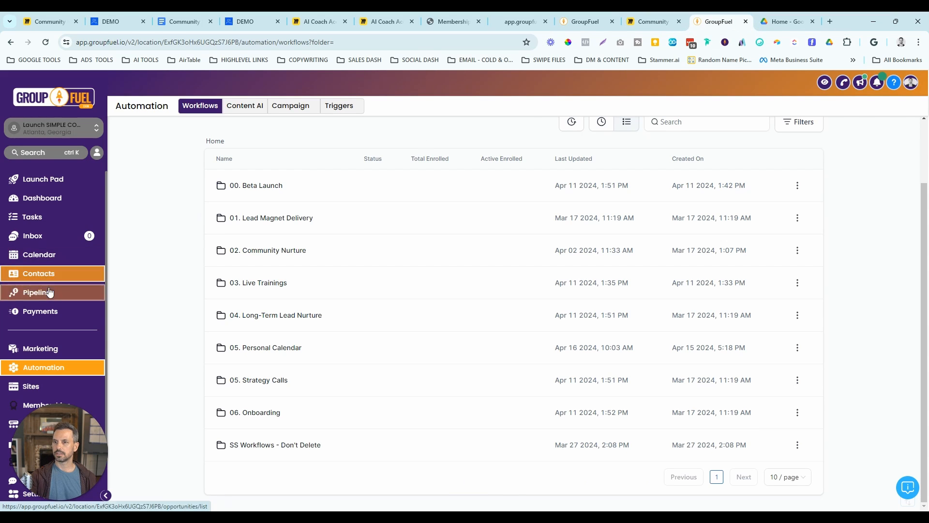
- Open Pipelines: 8 leads in Joined Community, 0 in later stages
click(38, 291)
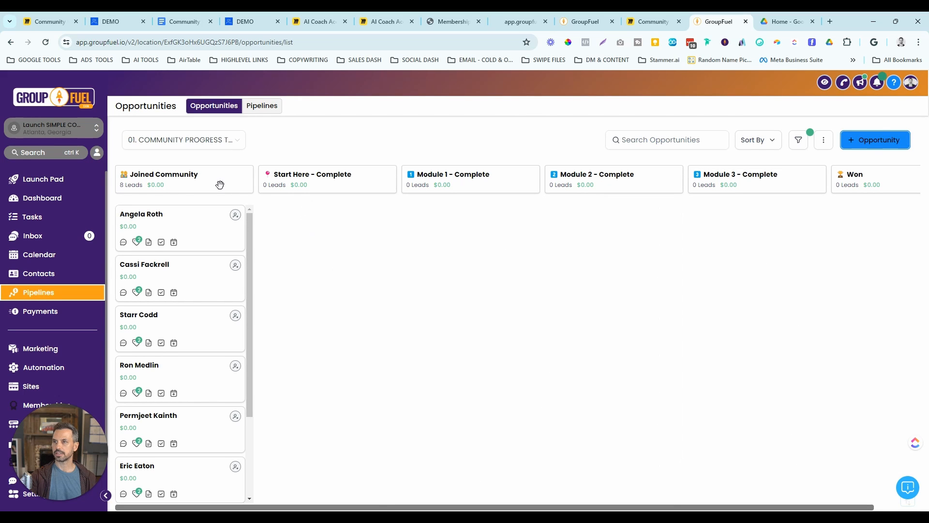
mouse_move(326, 168)
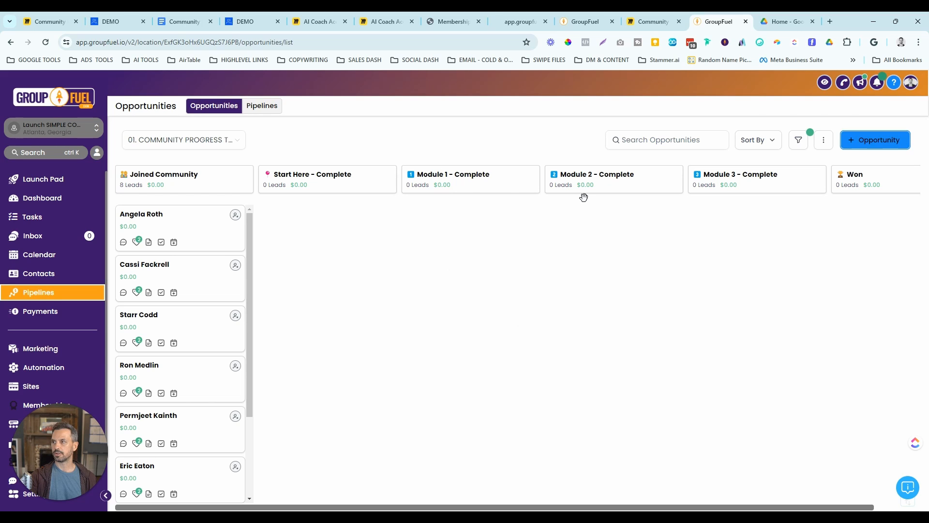
mouse_move(611, 295)
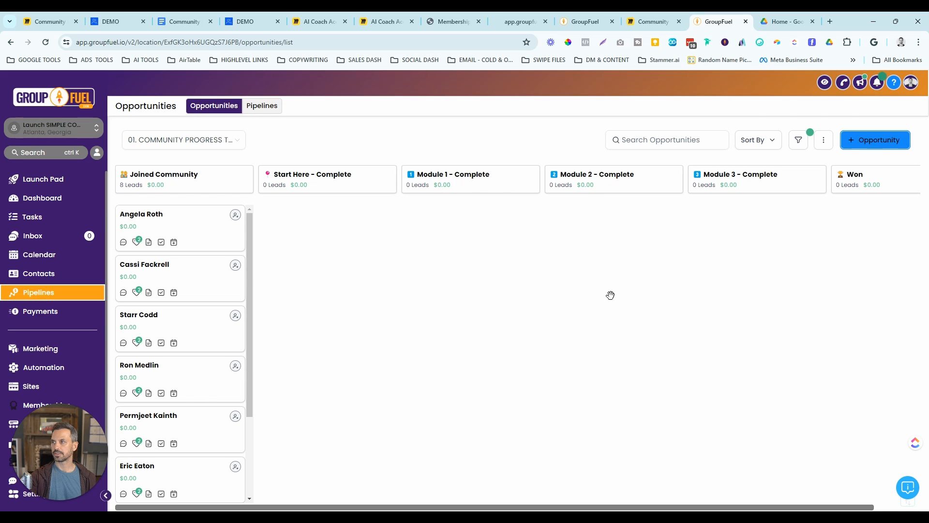
mouse_move(702, 217)
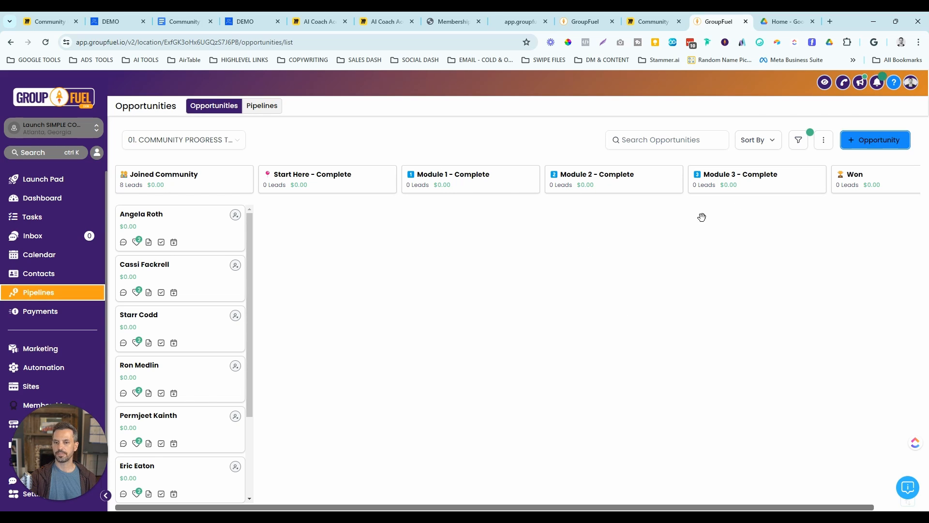